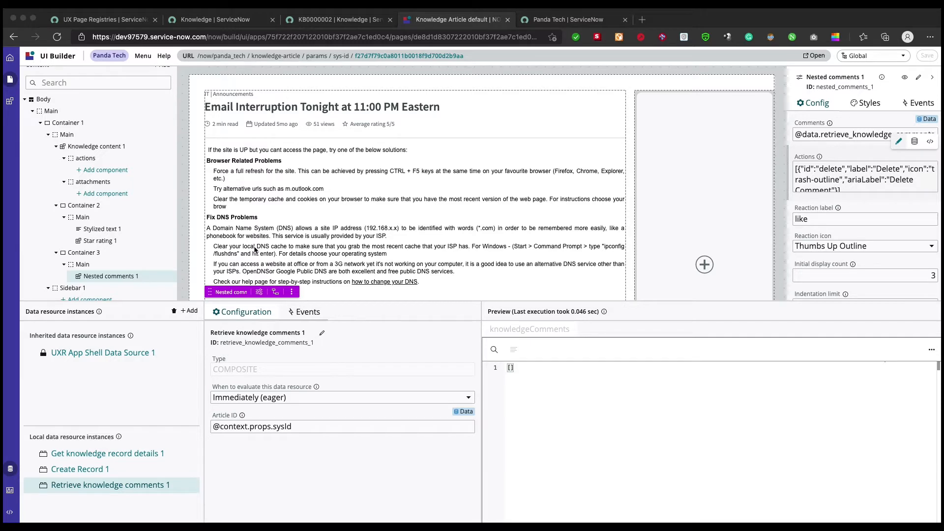
Add the Insert knowledge comment operation as a data resource, then reselect Nested comments 1.
scroll(down, 3)
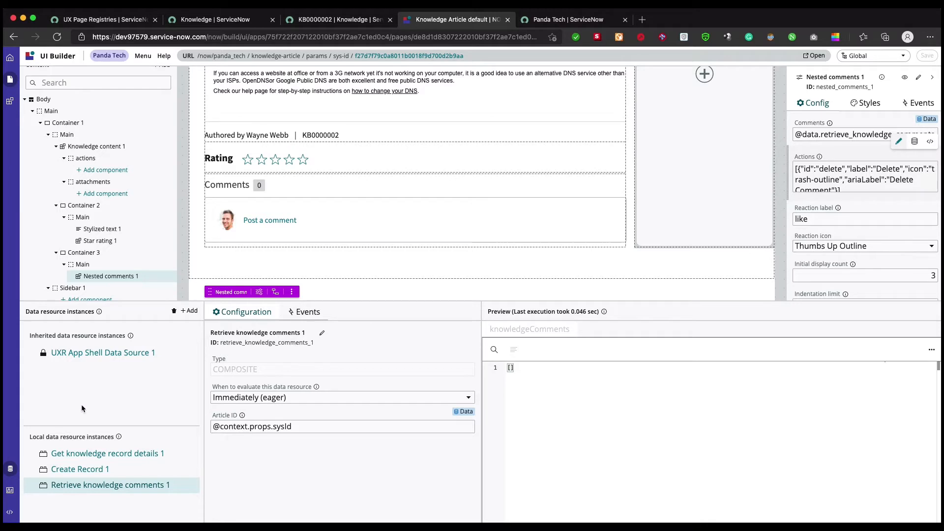
mouse_move(241, 230)
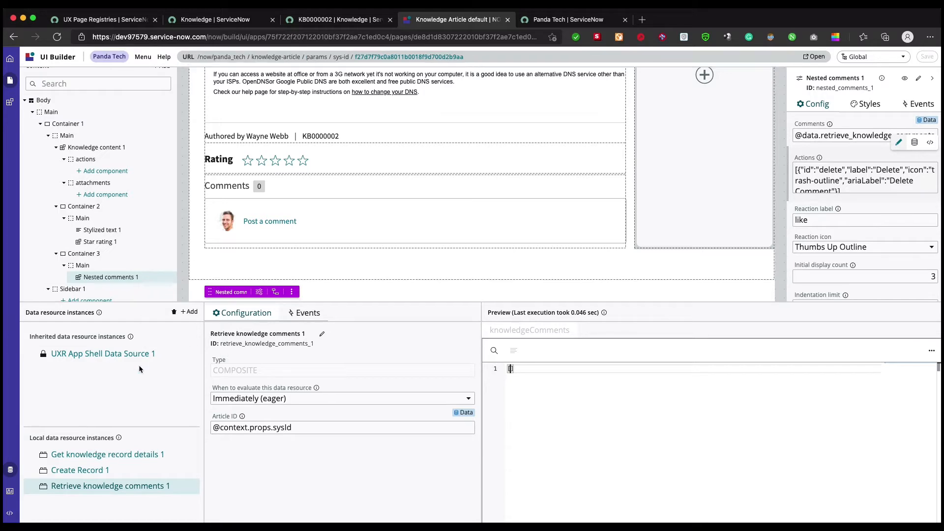
click(189, 312)
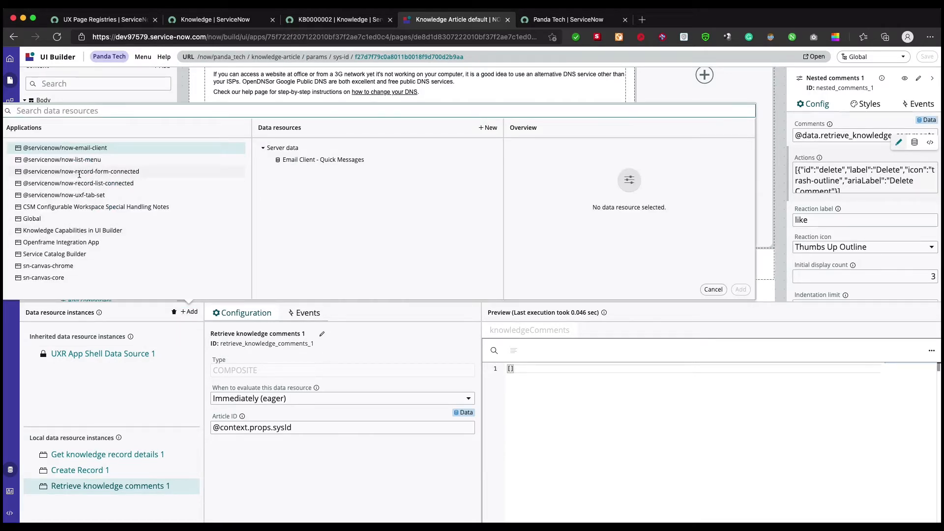
text(knowledge)
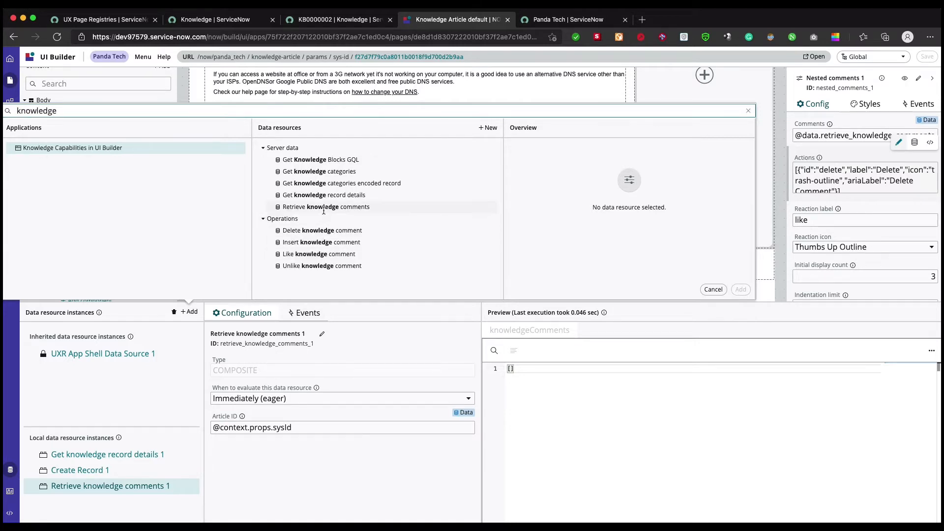
click(320, 241)
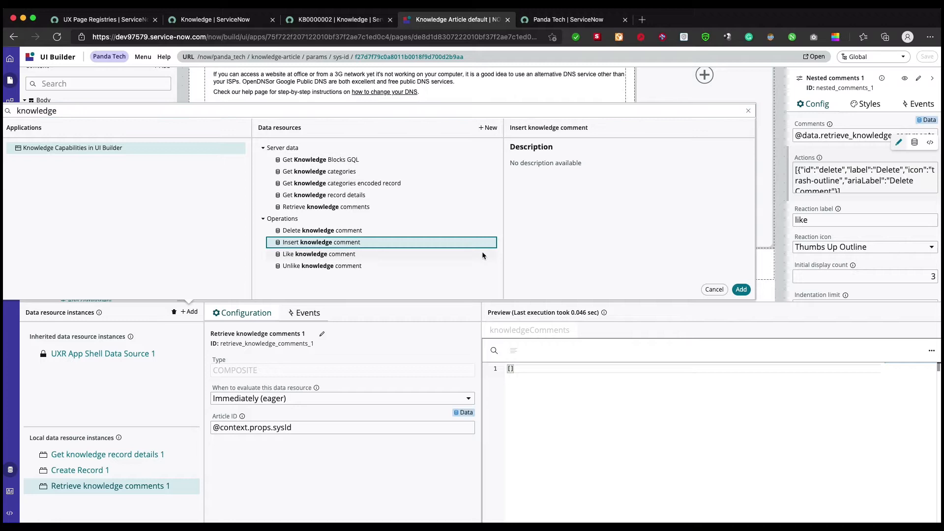
click(741, 289)
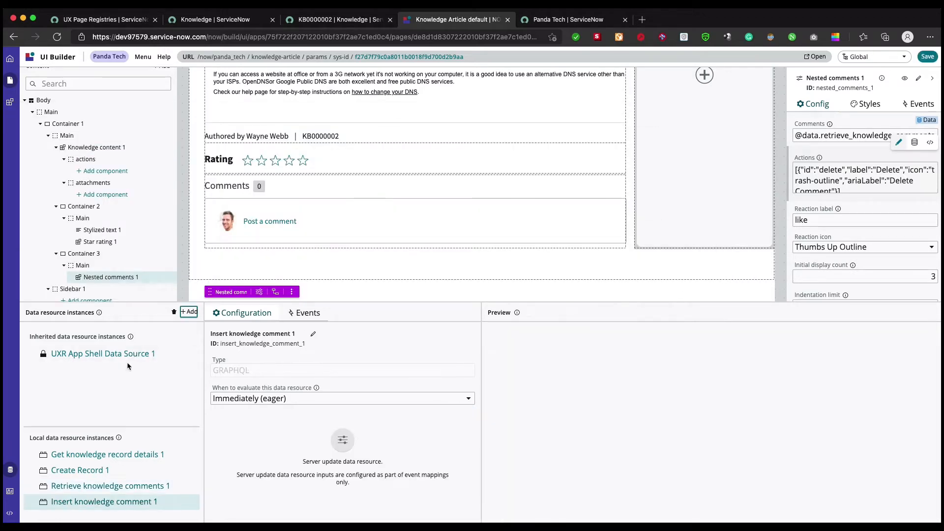
mouse_move(589, 320)
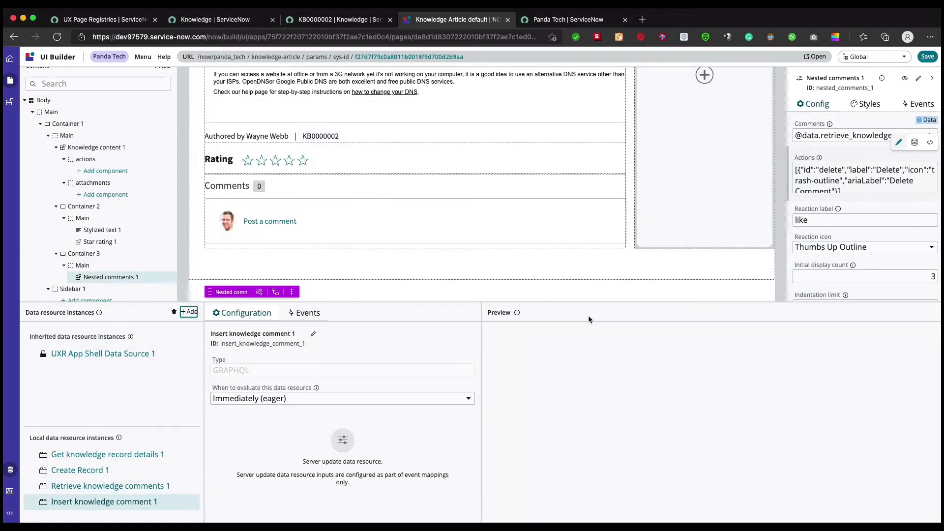
click(927, 57)
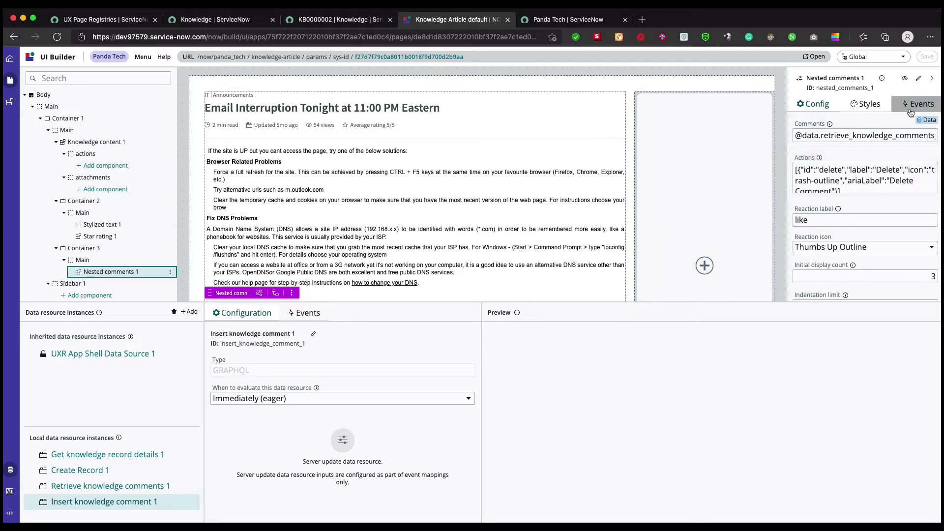
Add a Comment submitted handler that executes Insert knowledge comment 1.
click(921, 104)
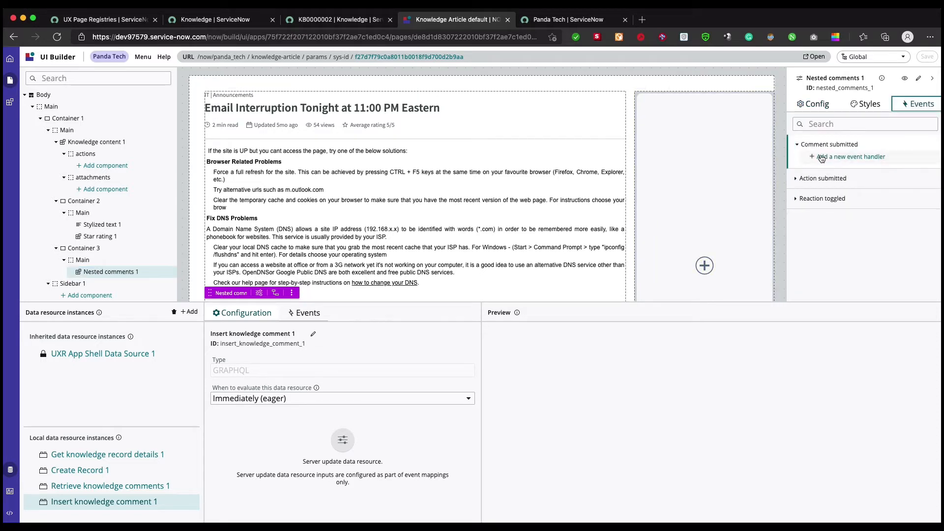
click(850, 156)
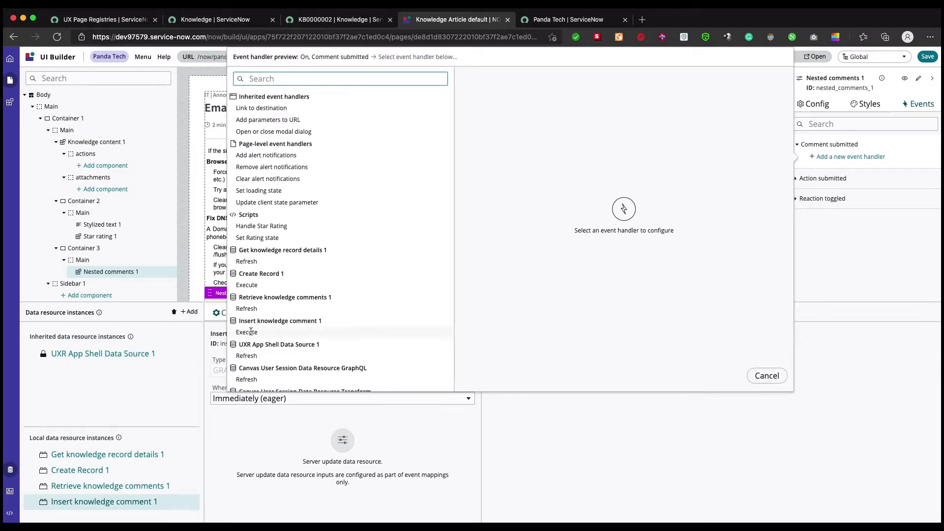
click(246, 331)
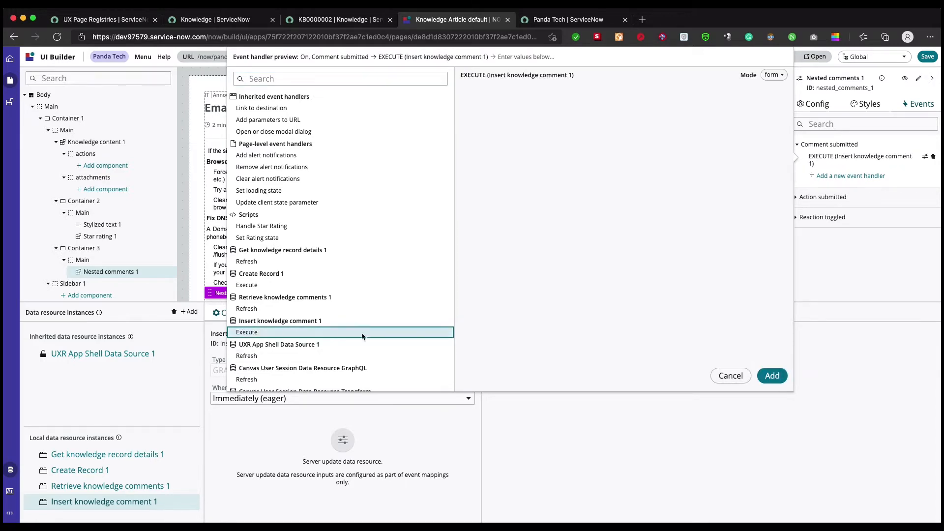
click(729, 375)
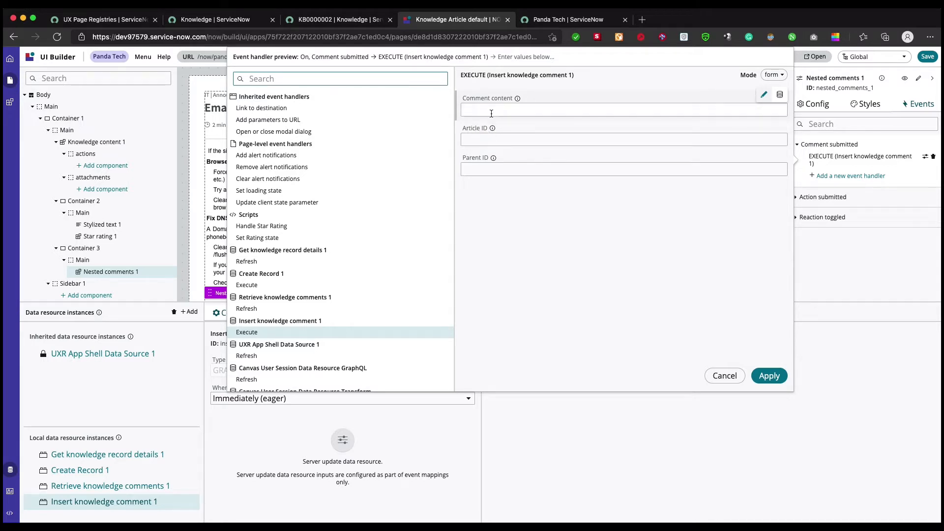
click(624, 109)
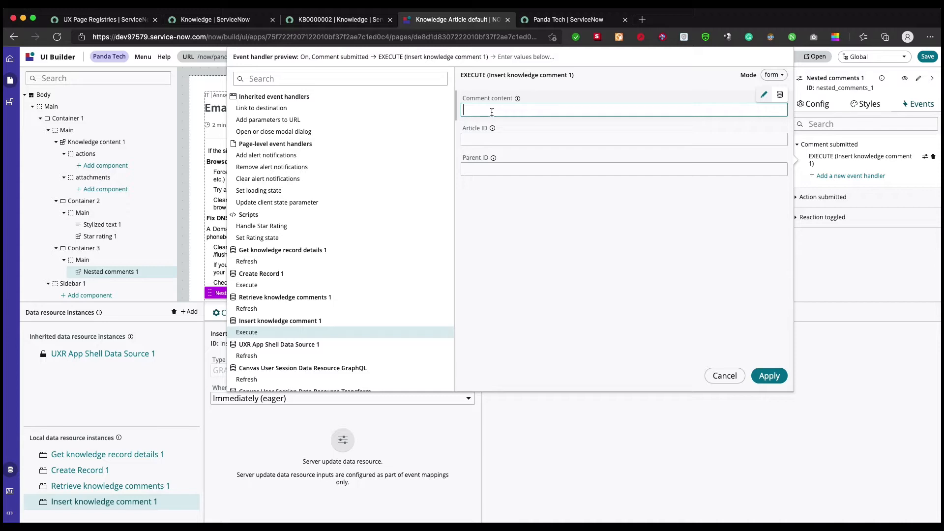
text(@pay)
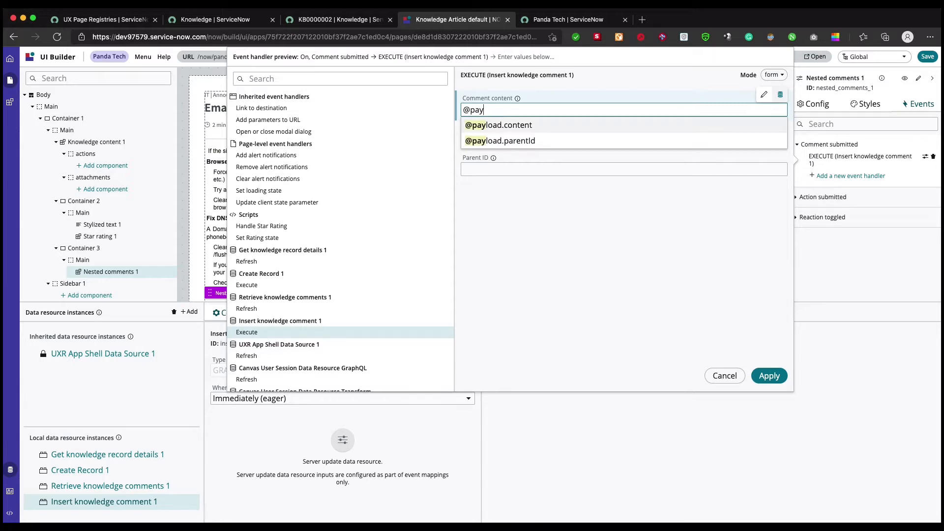
click(497, 125)
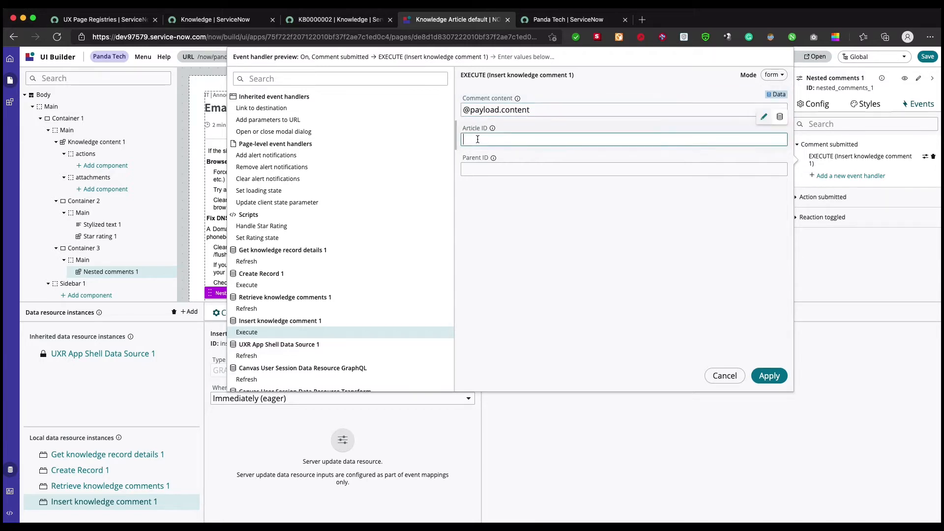
text(@n)
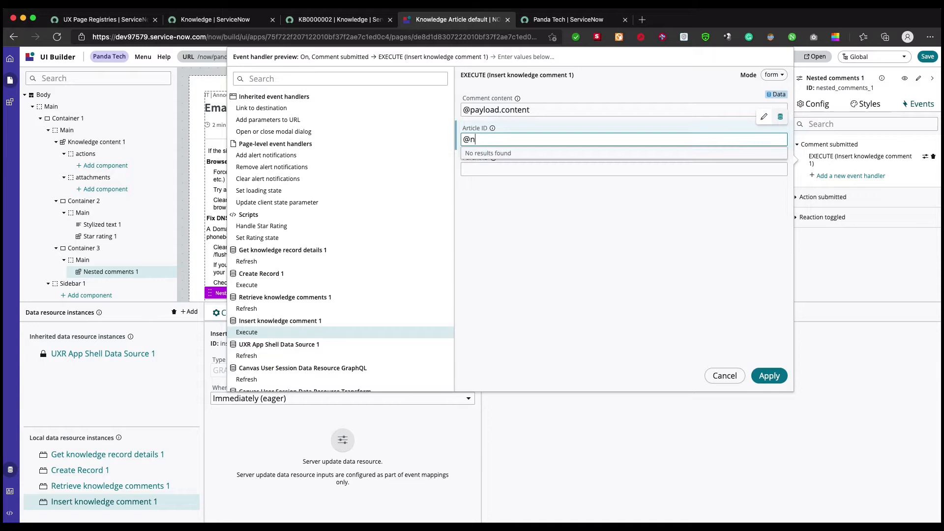
text(c)
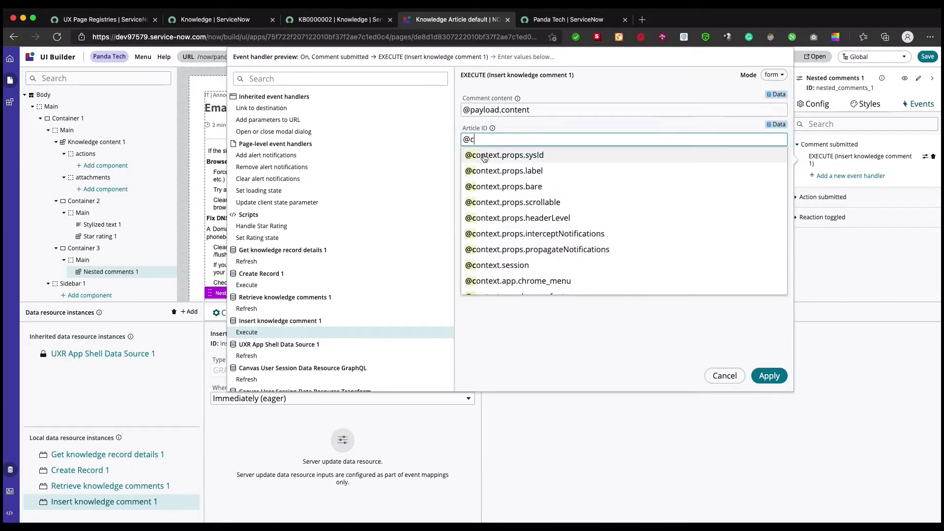
click(505, 154)
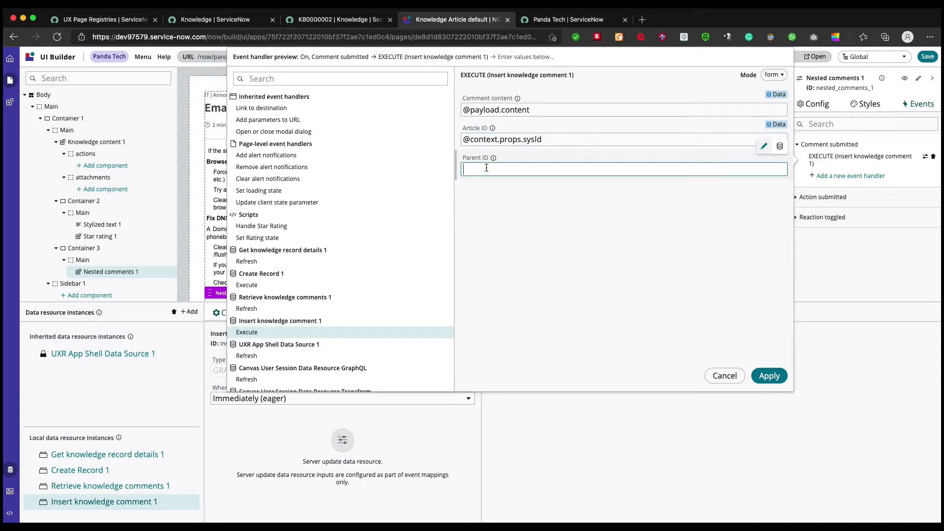
text(@)
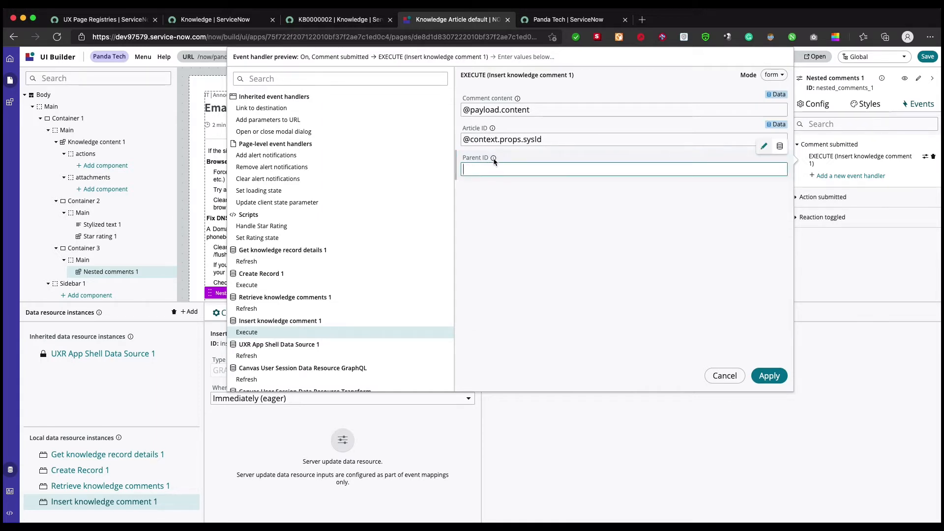
mouse_move(492, 157)
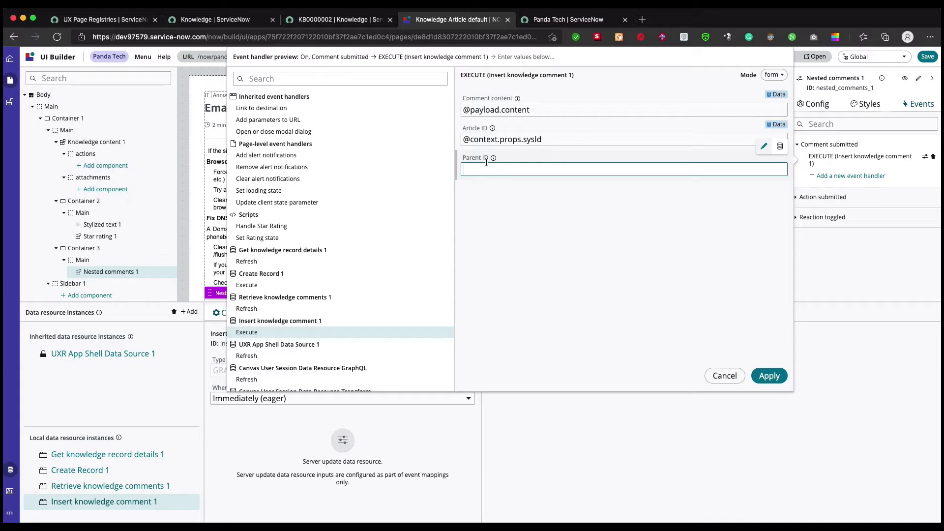
text(@pa)
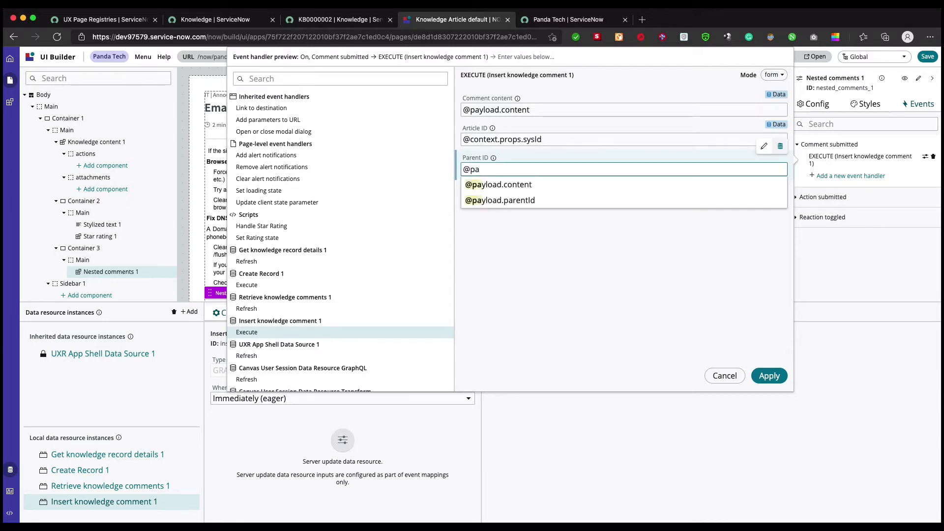
click(500, 200)
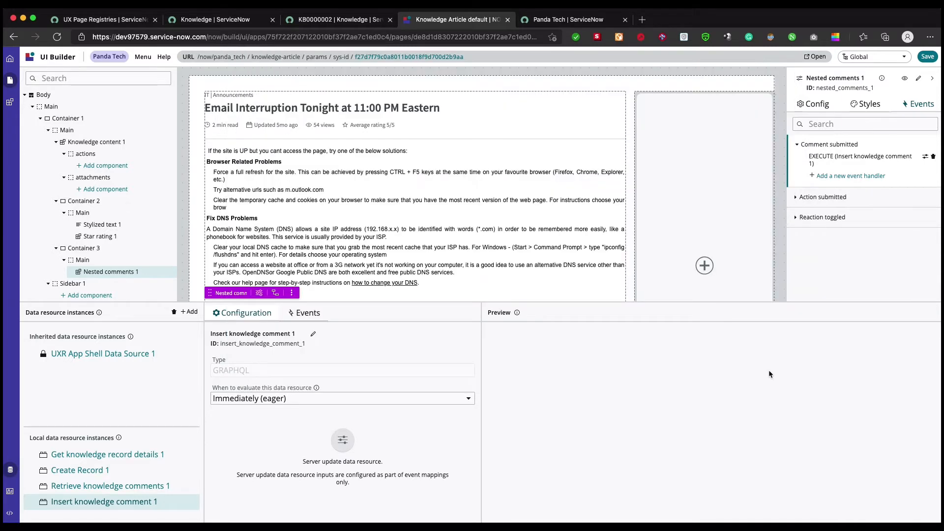
Save the article page and switch to the Panda Tech portal article.
click(927, 56)
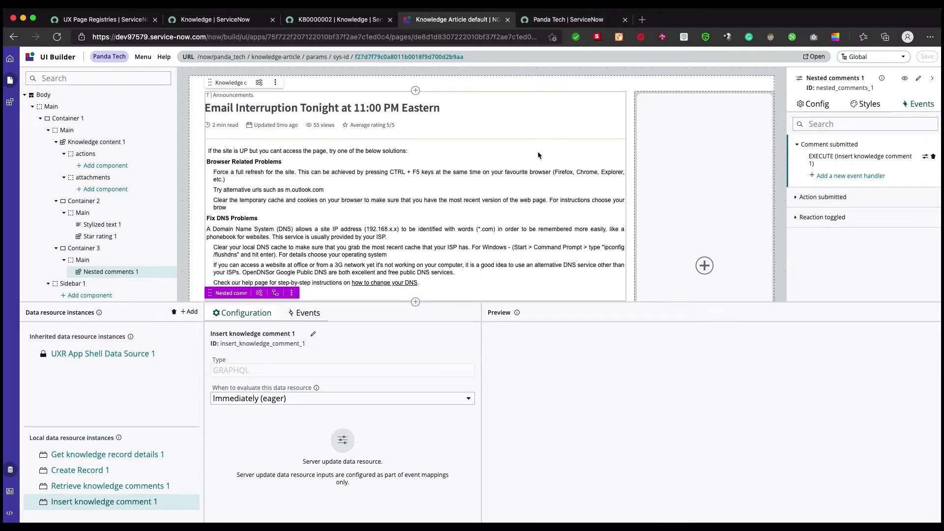
scroll(down, 3)
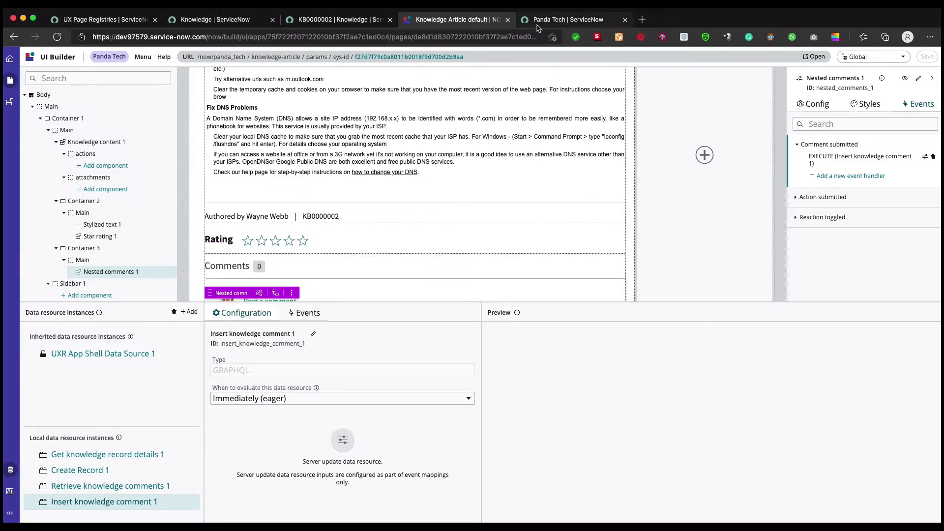
click(566, 19)
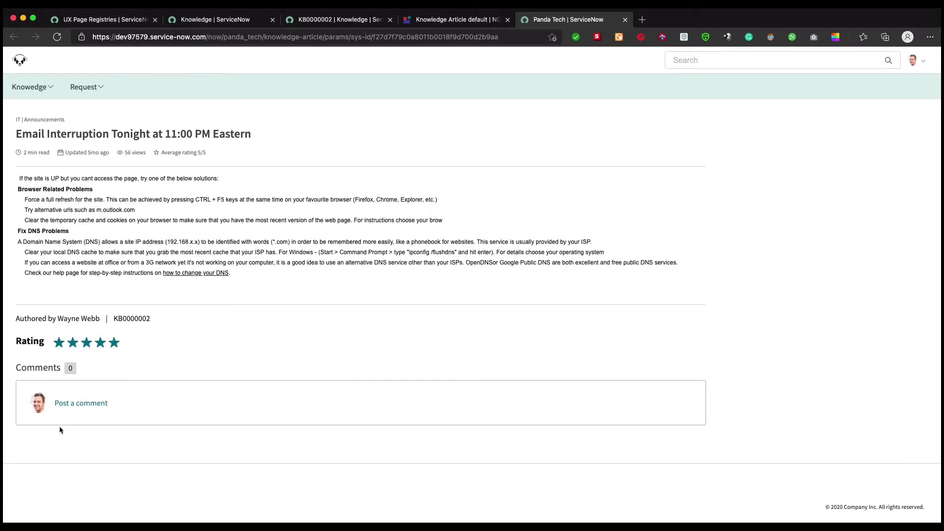
Post the comment 'Test comment to check' on the article.
click(80, 403)
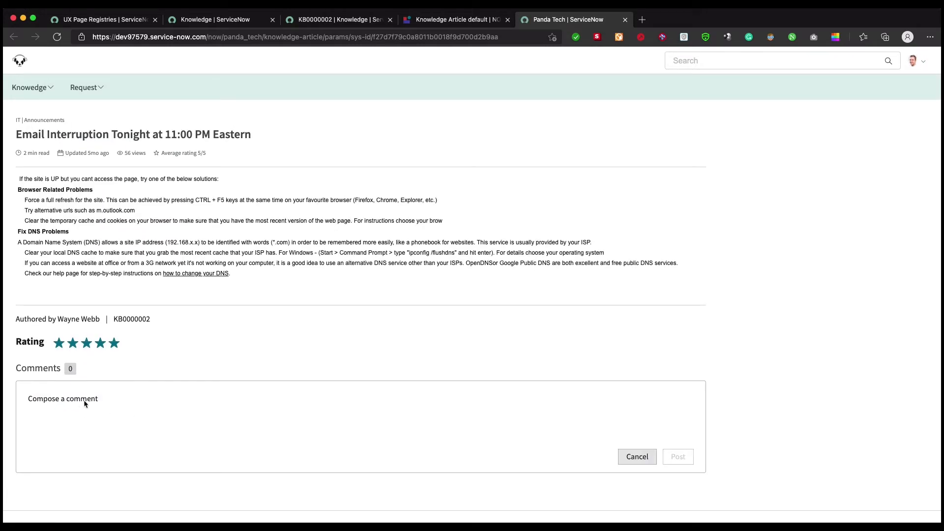
click(63, 398)
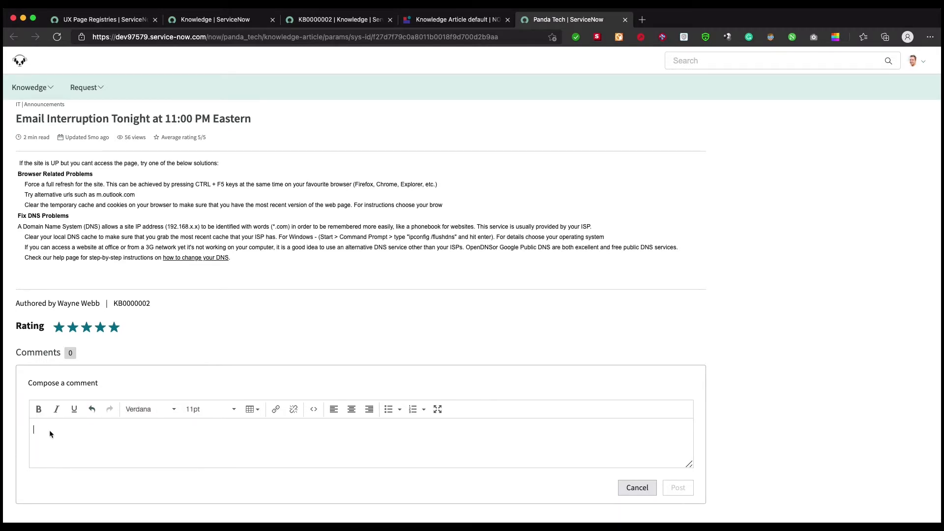
text(Test comment to c)
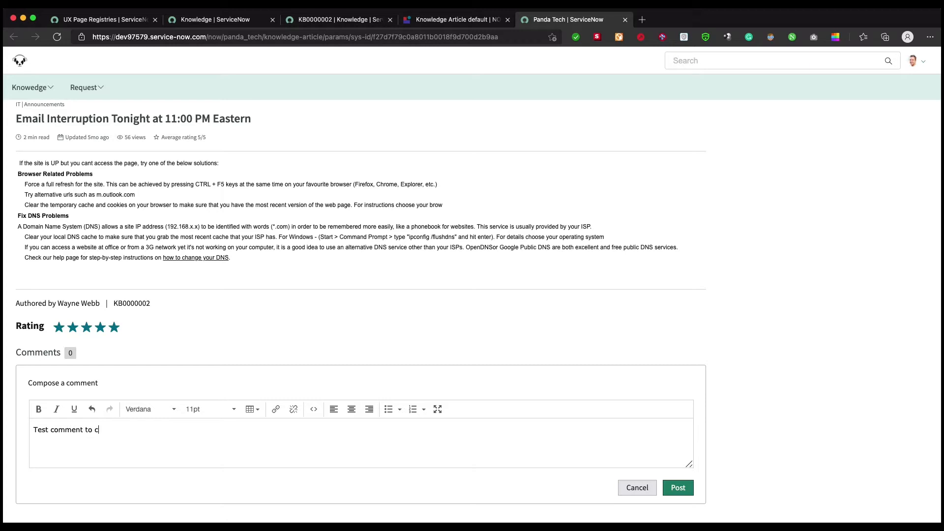
text(heck)
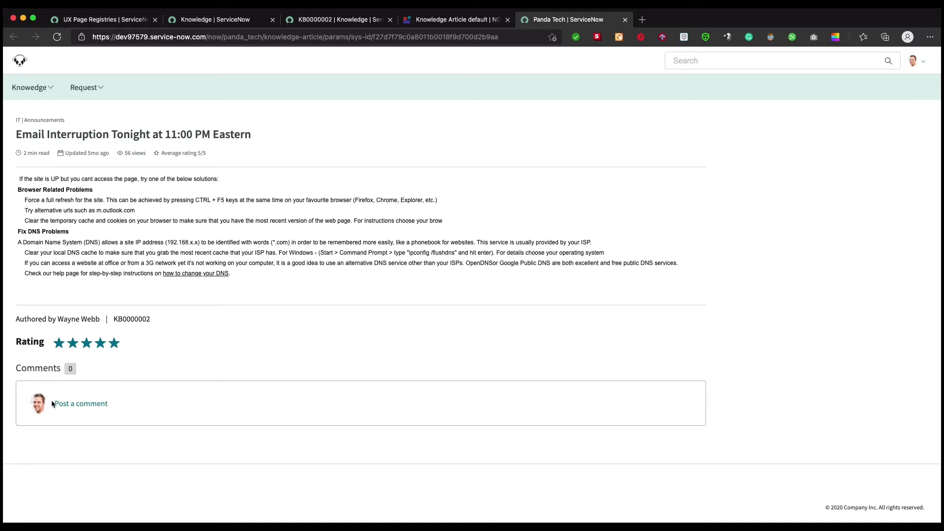
mouse_move(299, 448)
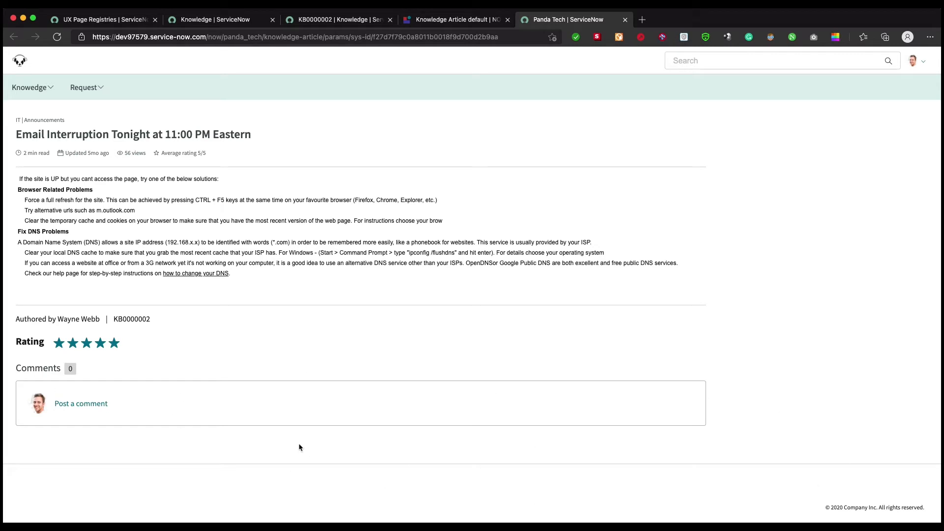
mouse_move(543, 403)
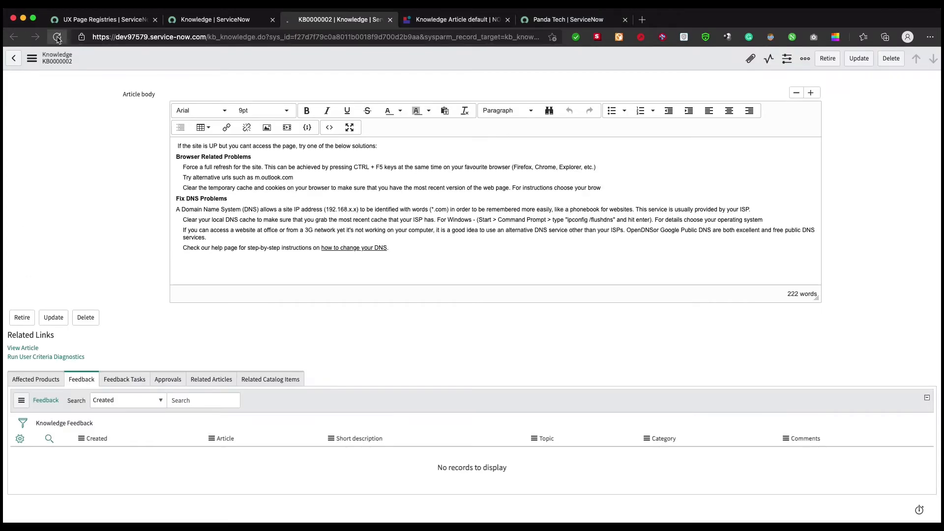
Reload KB0000002 and open the newest Feedback record holding the test comment.
click(57, 37)
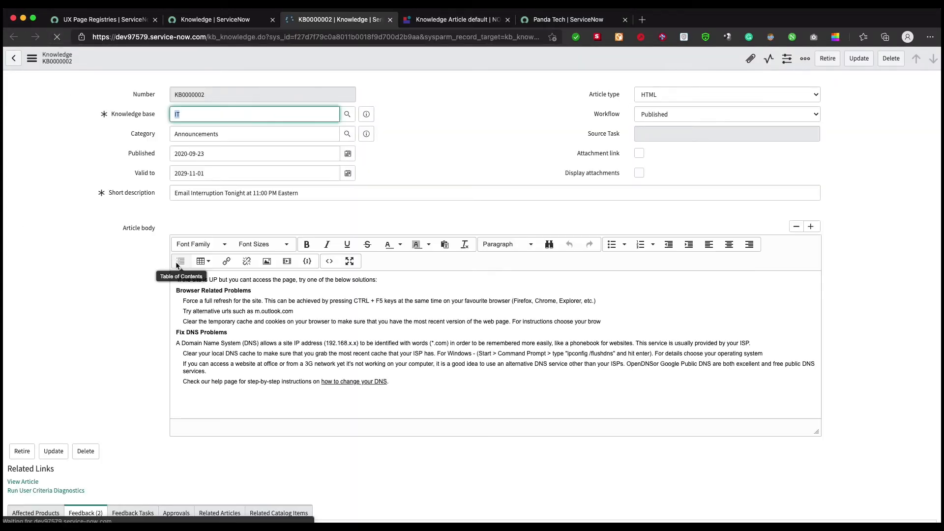
scroll(down, 3)
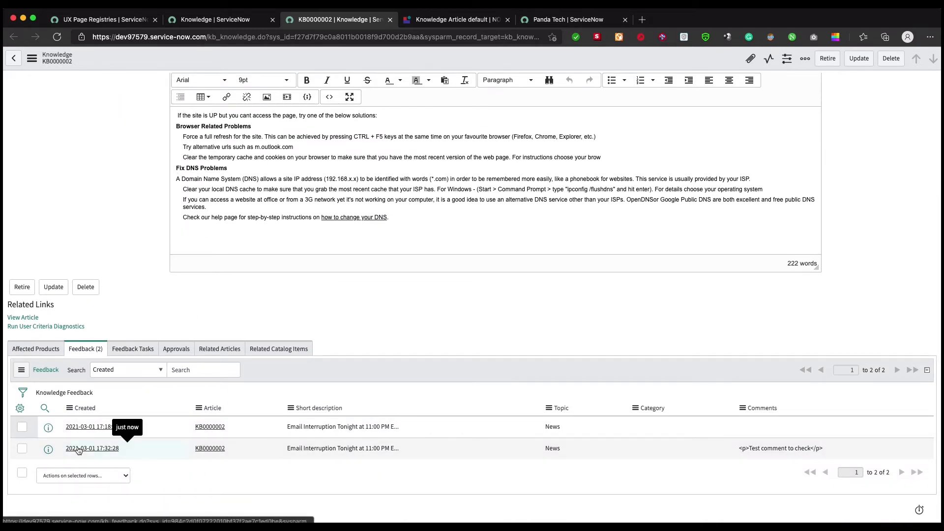
click(91, 448)
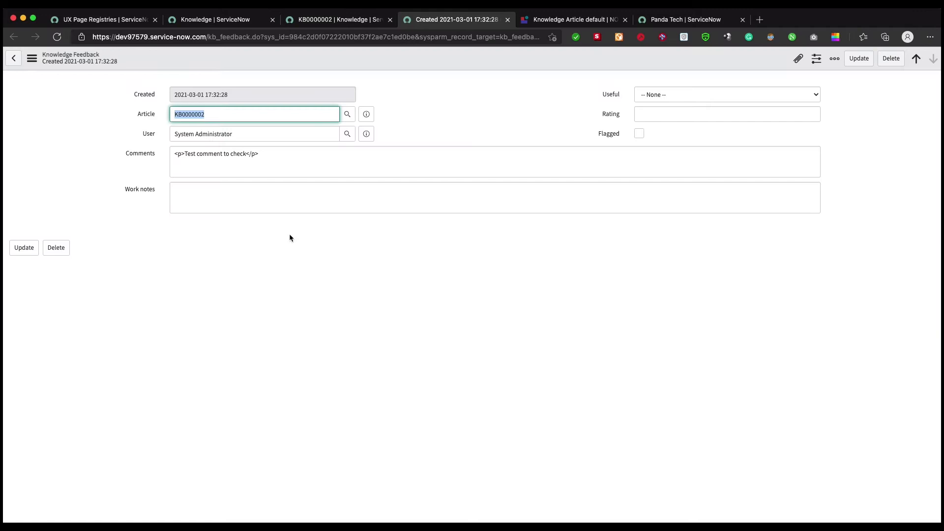
click(494, 161)
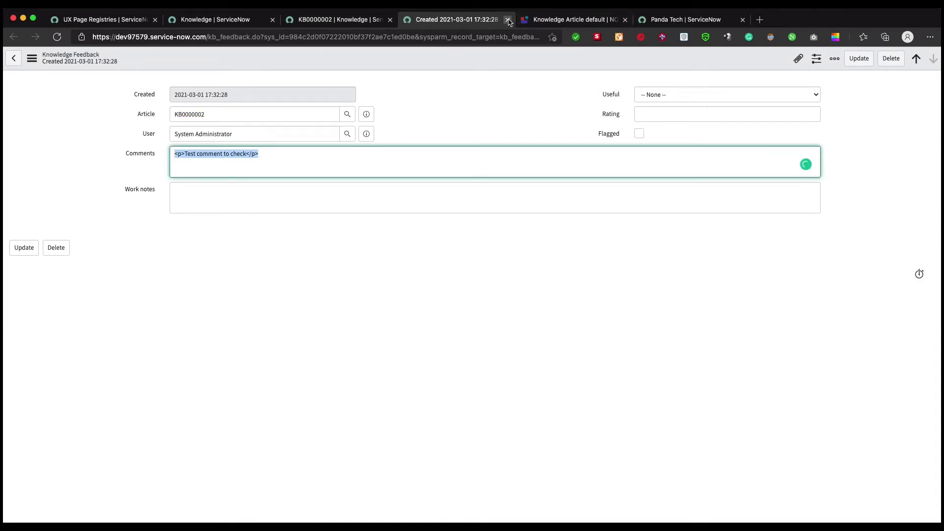
mouse_move(508, 19)
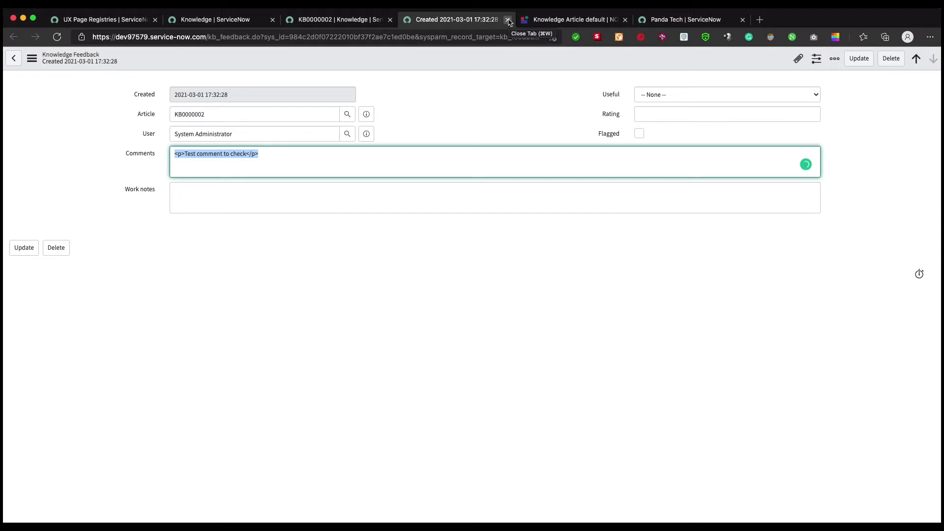
Close the feedback tab and reopen the Comment submitted EXECUTE handler on Nested comments 1.
click(507, 19)
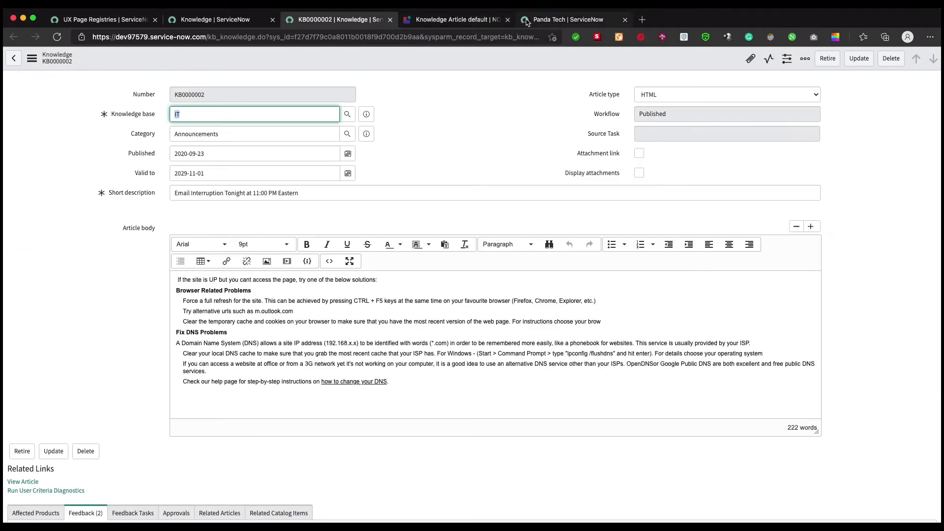
click(454, 20)
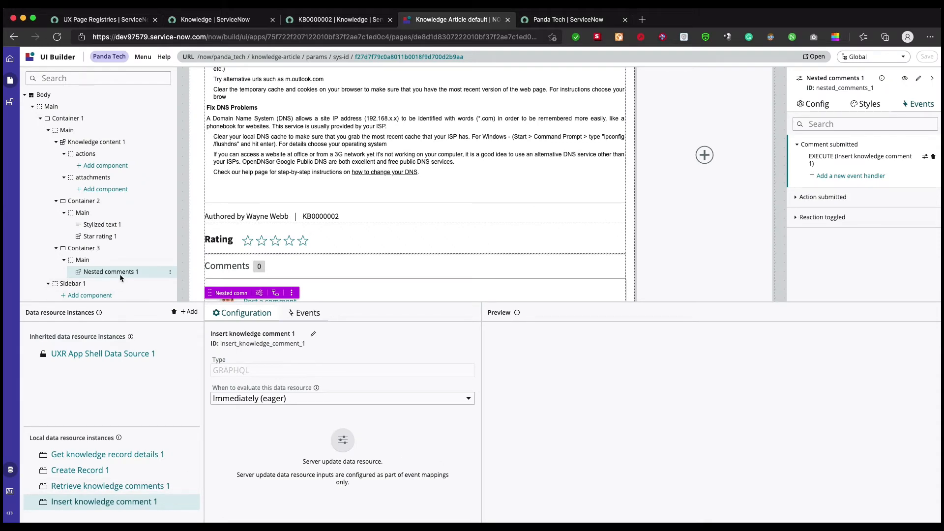
click(861, 160)
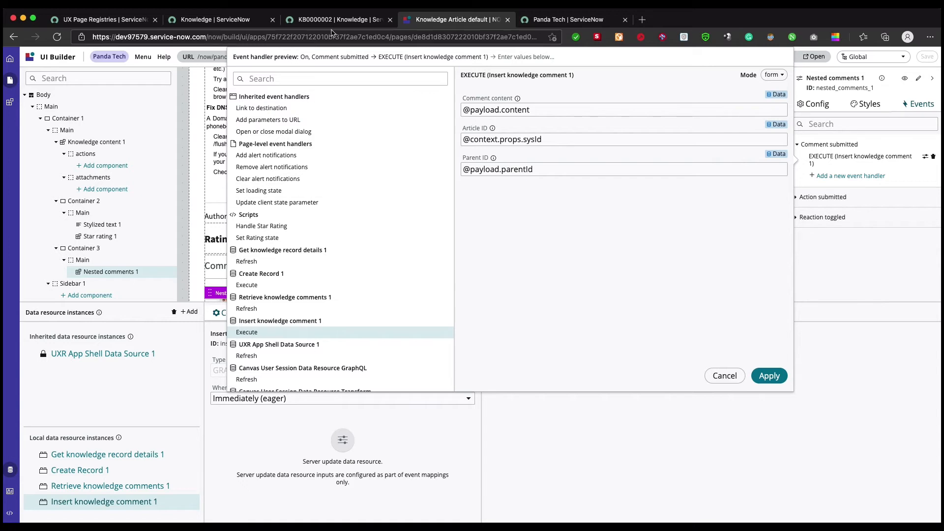
Review KB0000002's Feedback list columns, checking Parent Comment, and cancel unchanged.
click(337, 20)
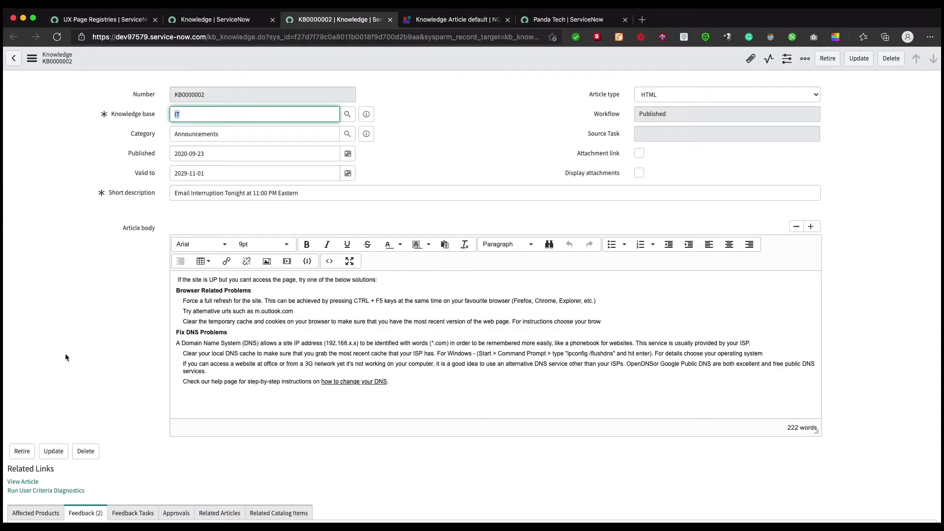
scroll(down, 3)
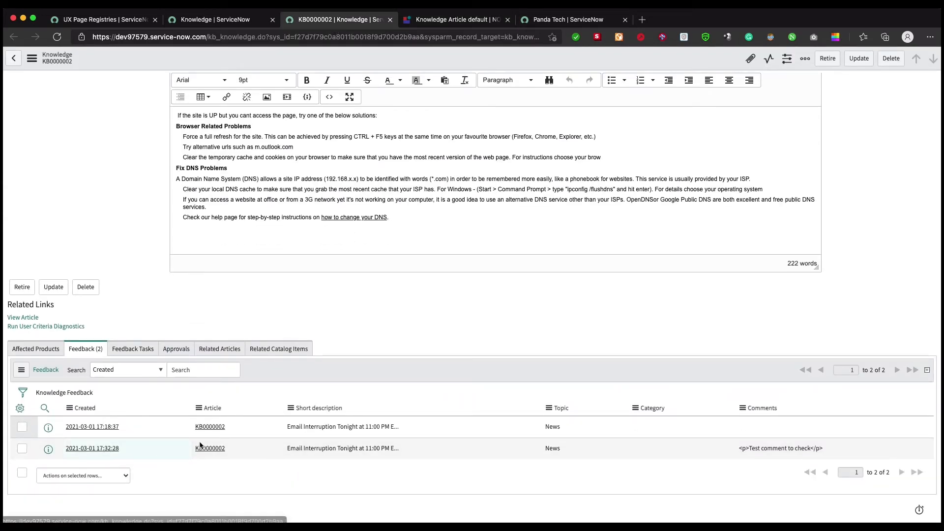
mouse_move(48, 426)
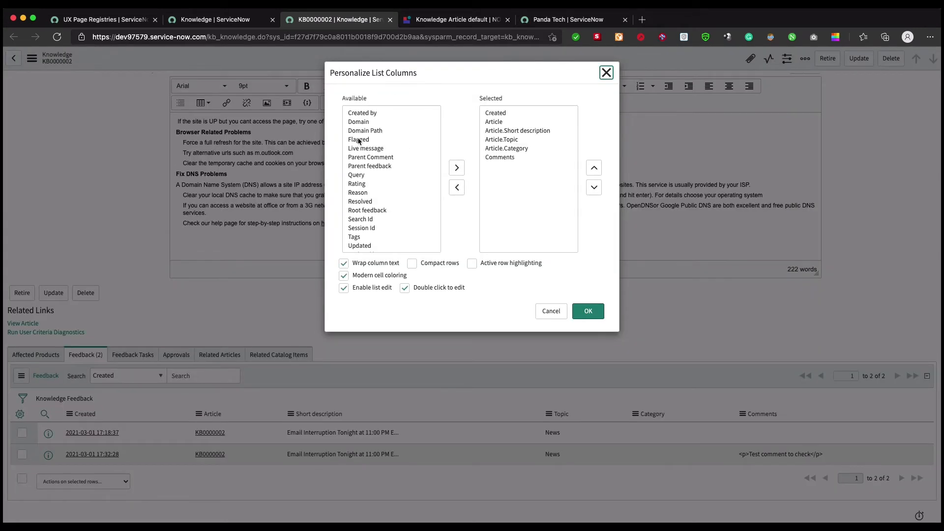
click(371, 157)
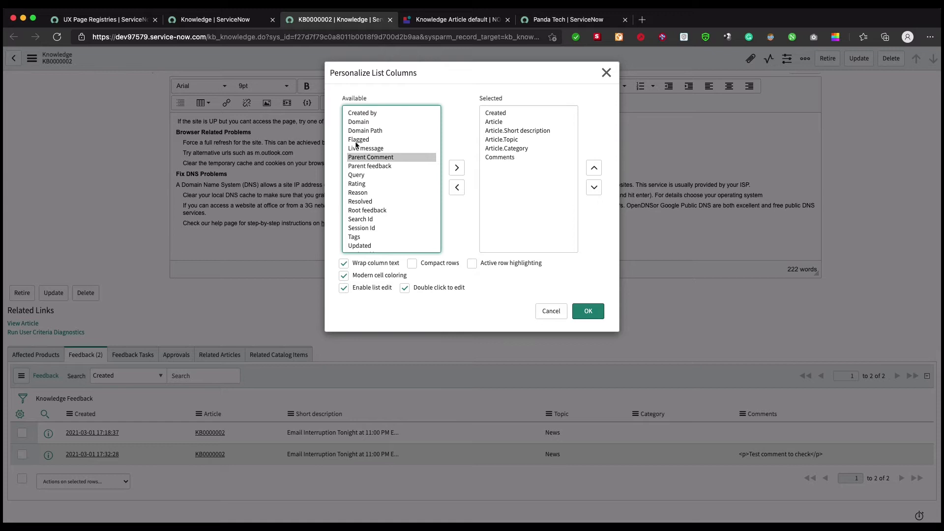
scroll(down, 3)
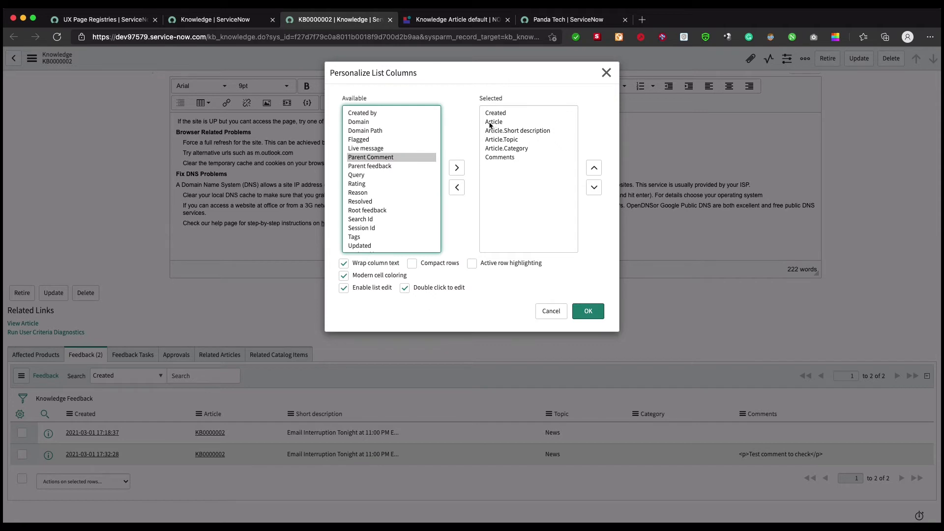
click(550, 310)
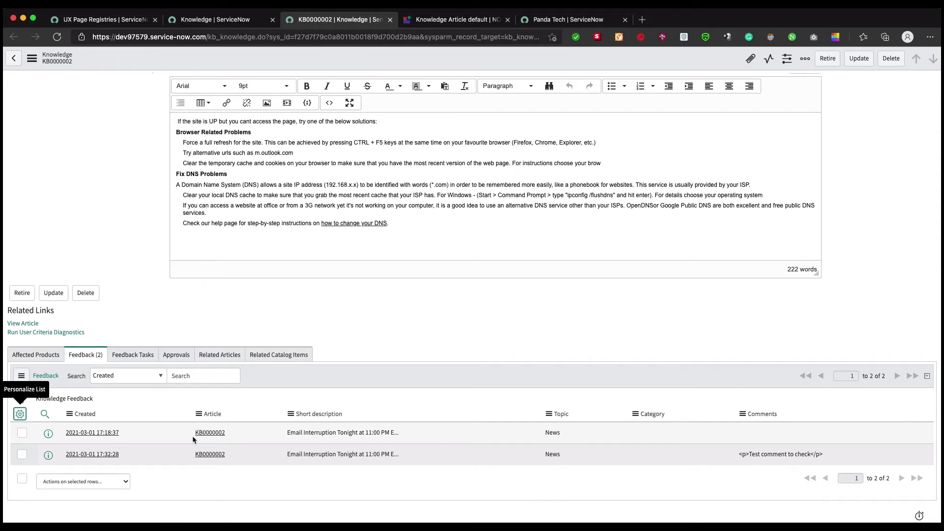
mouse_move(232, 459)
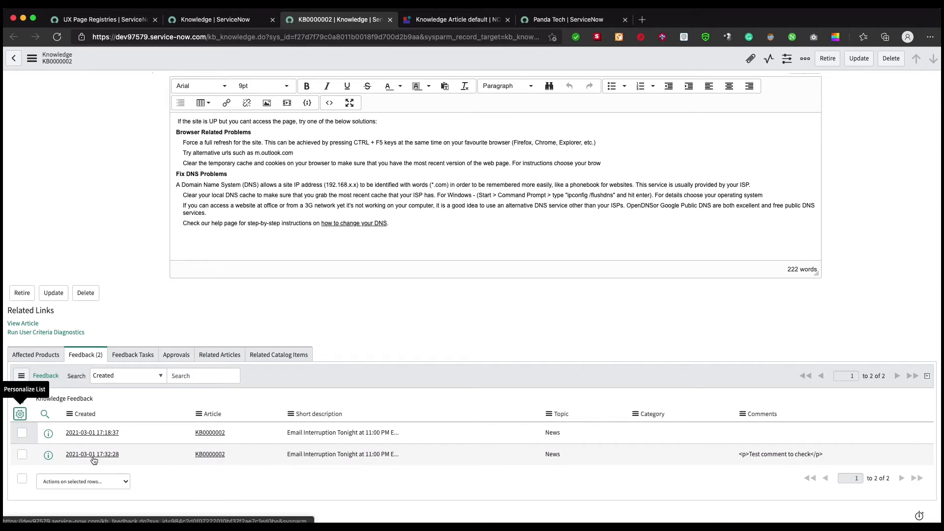
Open the test comment feedback record and view its history.
click(91, 454)
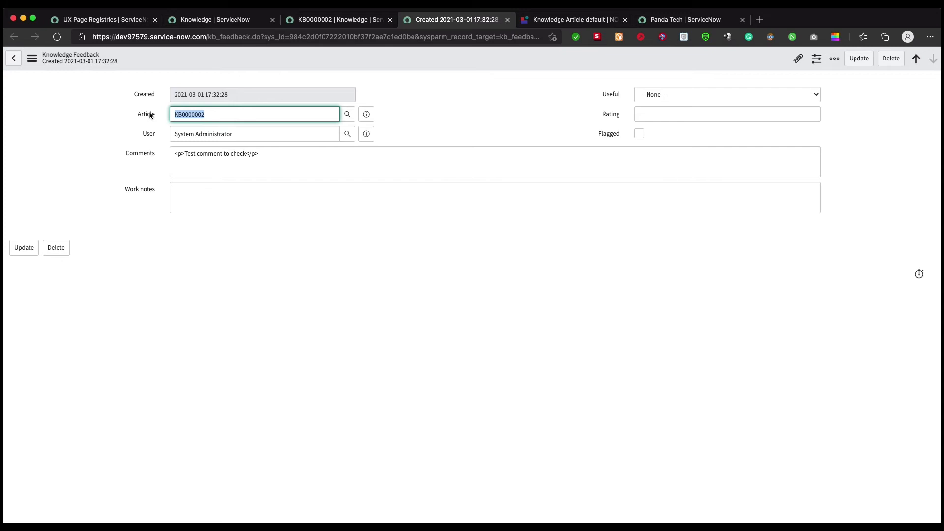
right_click(145, 114)
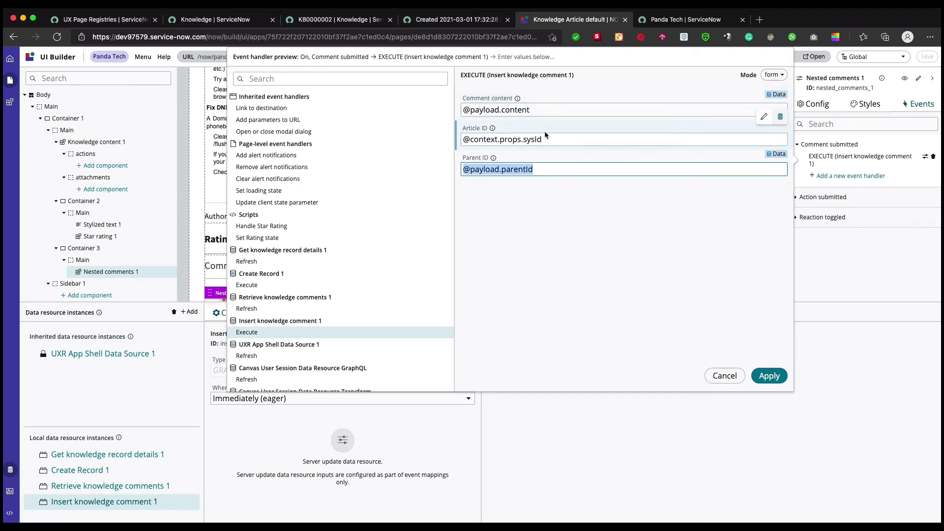
click(455, 19)
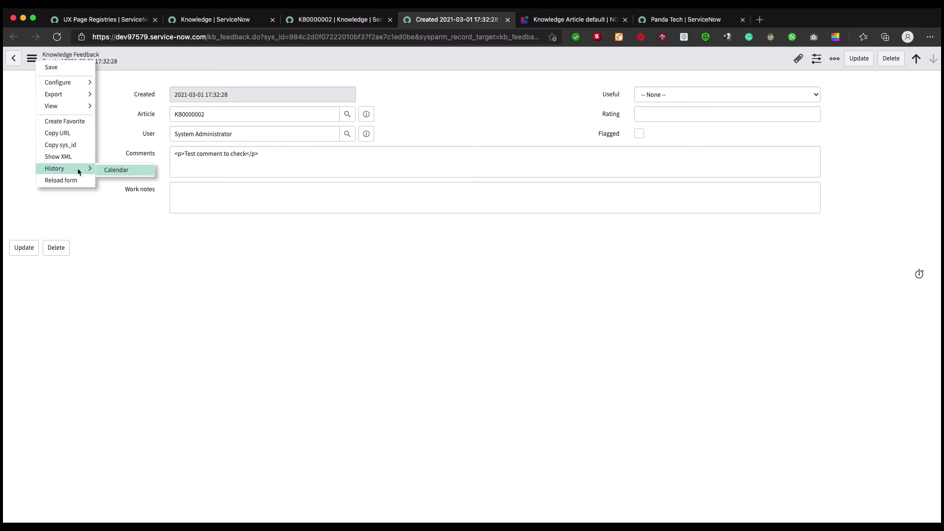
click(116, 170)
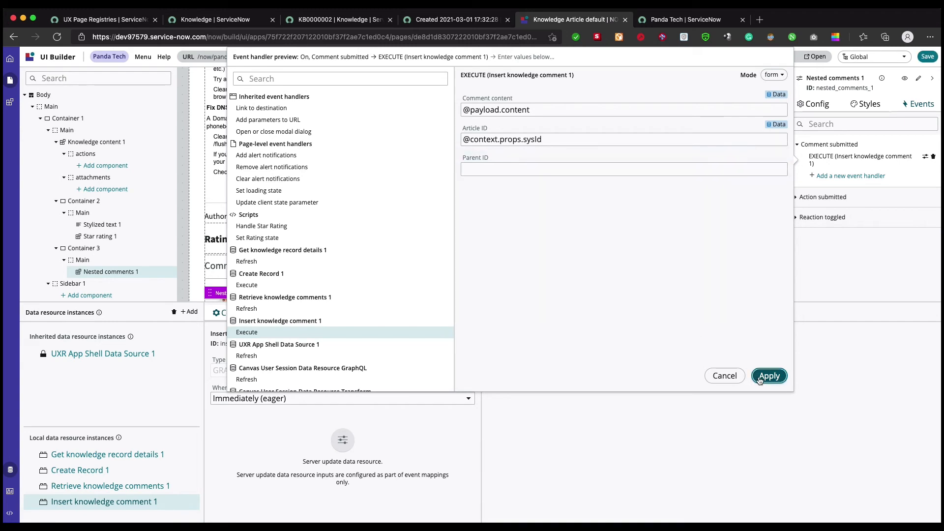
Apply the comment insertion handler settings.
click(769, 375)
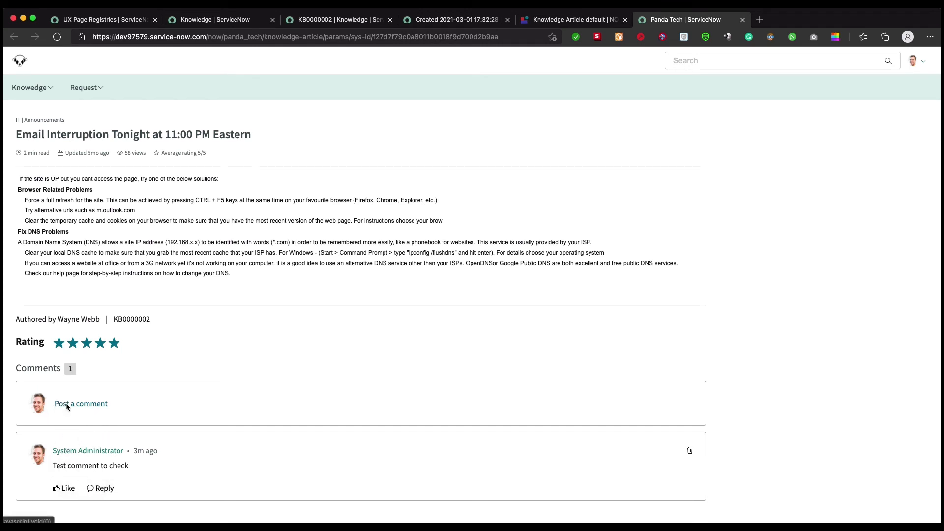
Post a 'testing 1' comment on the portal article and check KB0000002's Feedback list.
click(81, 404)
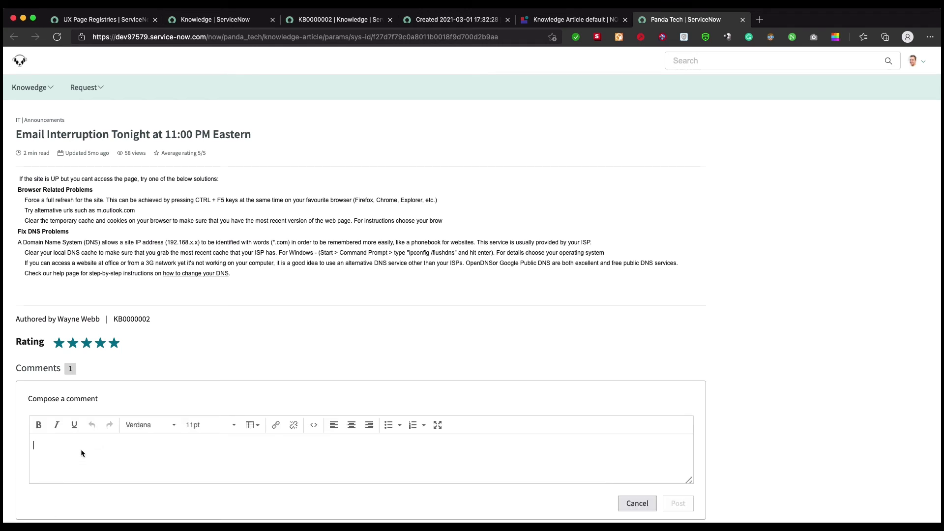
text(testing 1)
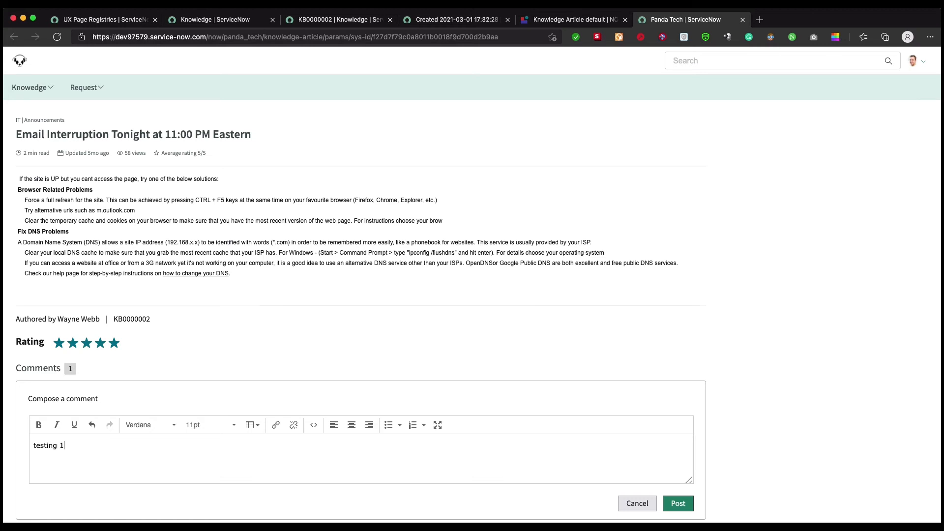
click(678, 504)
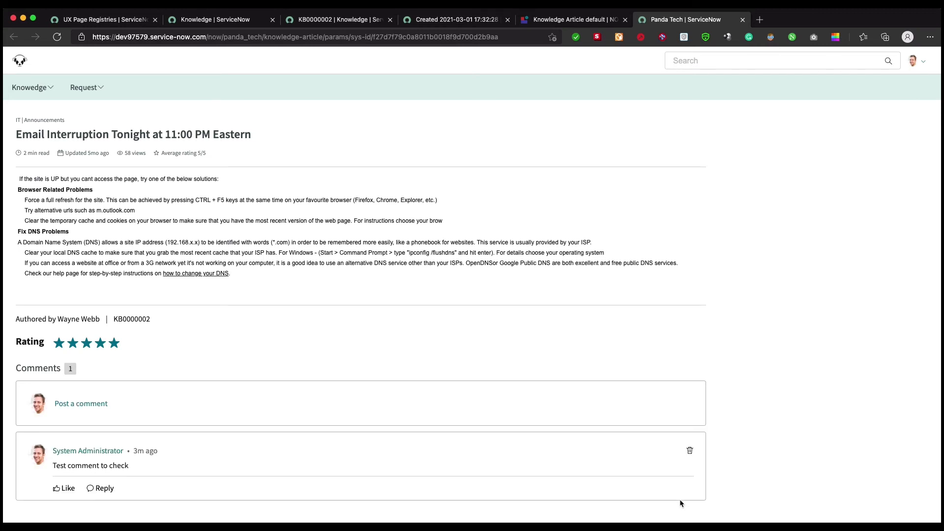
mouse_move(530, 320)
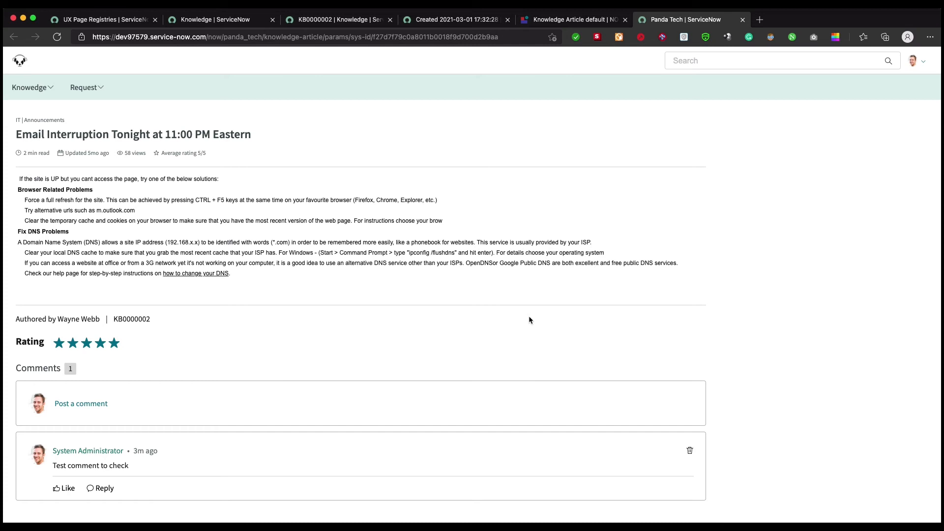
click(337, 20)
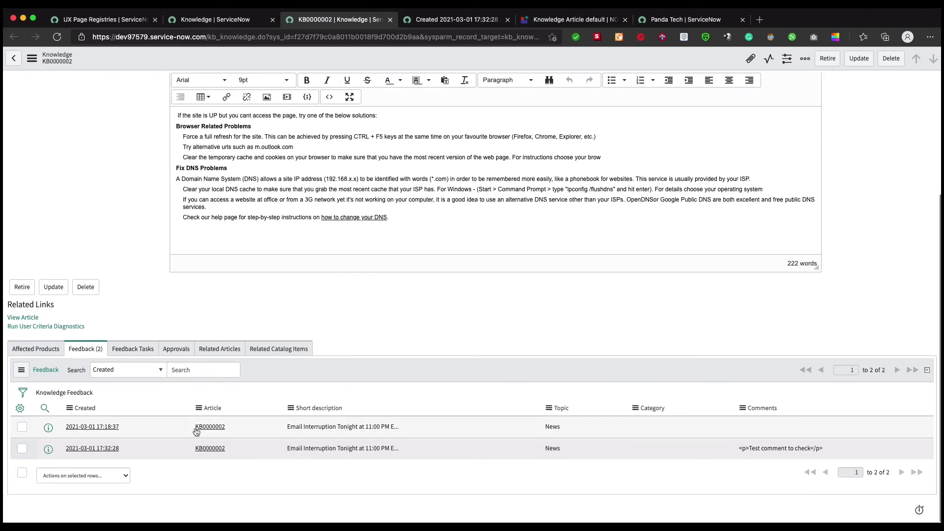
mouse_move(503, 462)
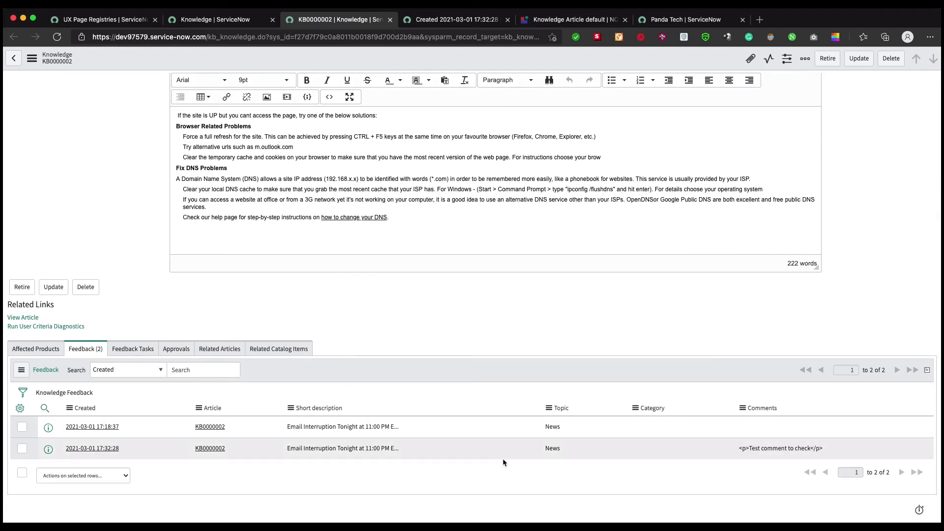
click(569, 19)
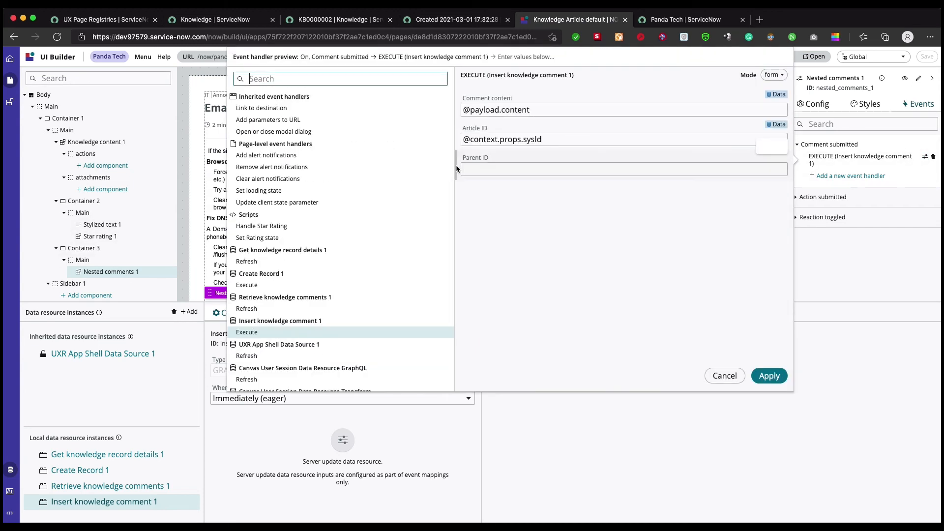
text(@payload.parentId)
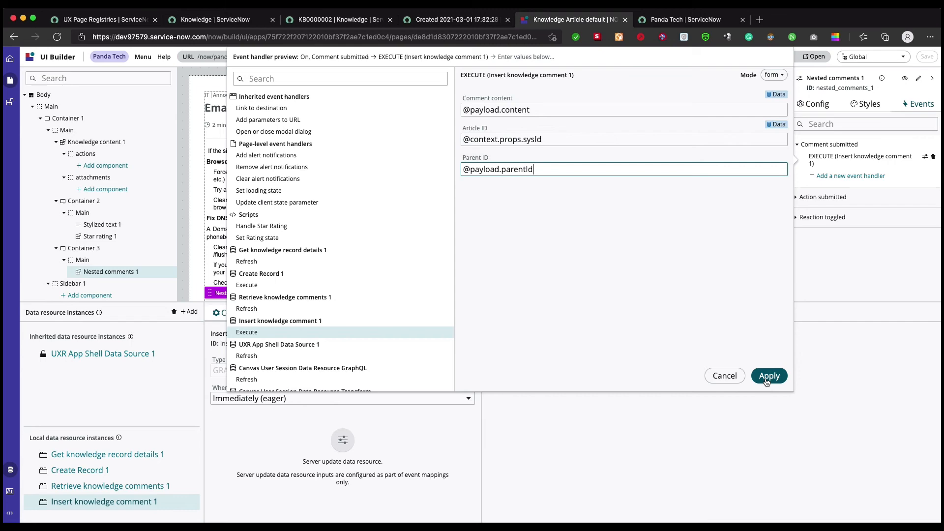
click(769, 375)
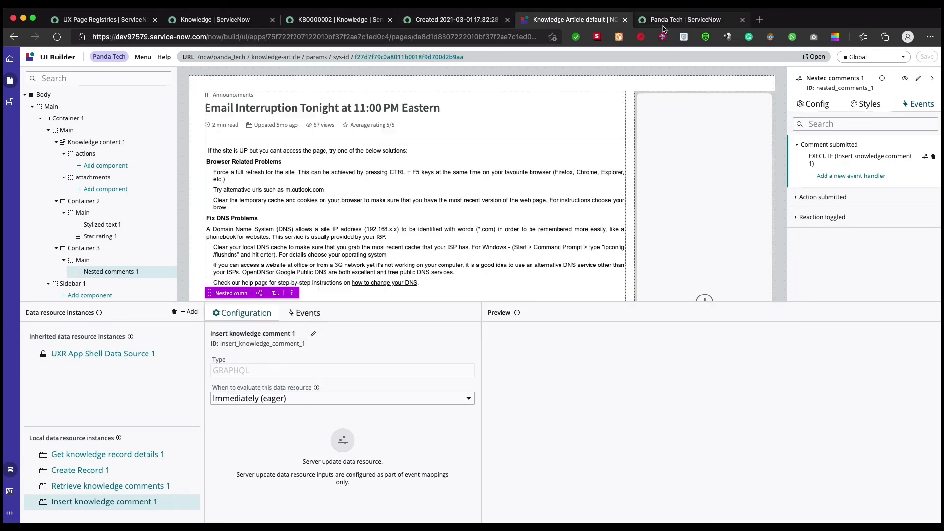
click(687, 20)
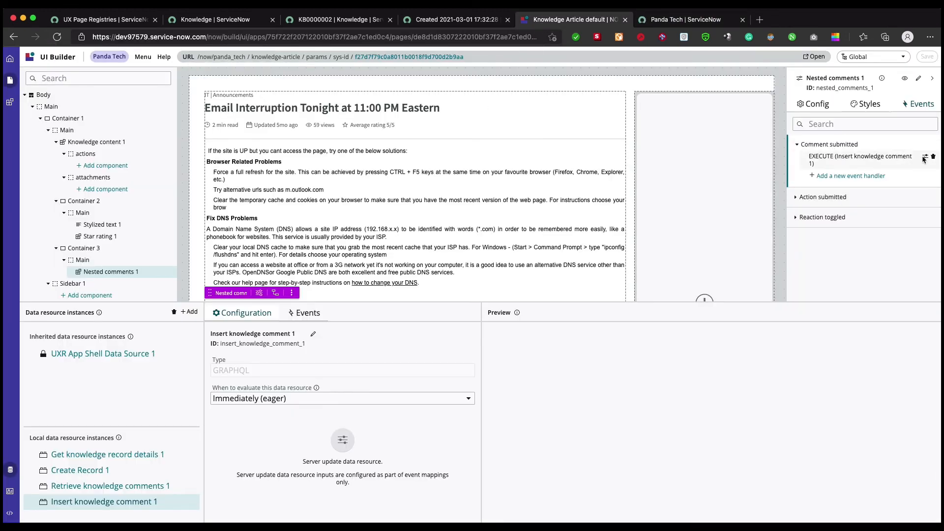
click(926, 156)
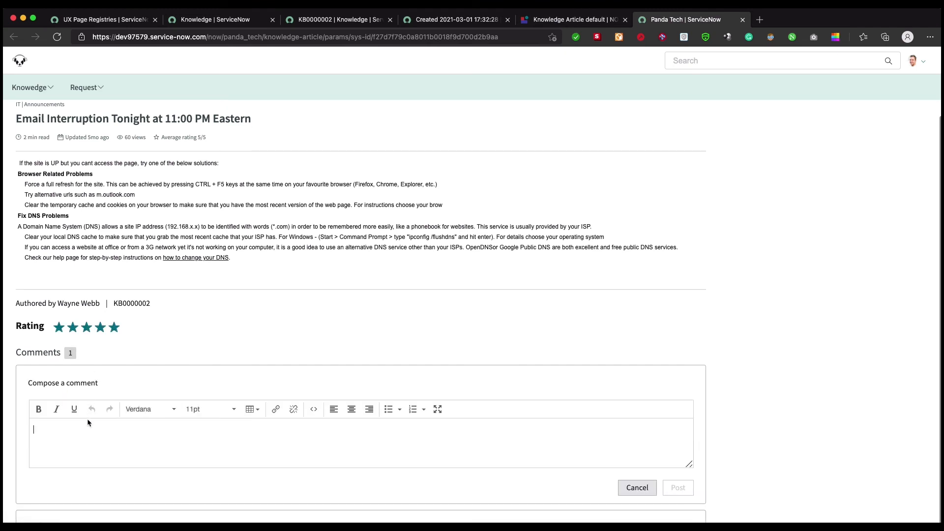
Post the 'Hello Milap and Akash' greeting and confirm it as KB0000002's third feedback entry.
text(Hello Milap and Akash)
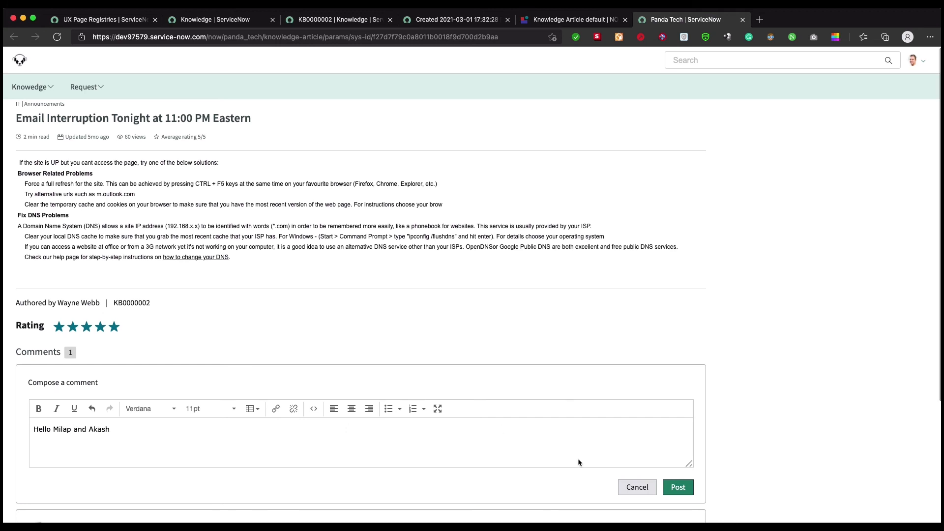
click(338, 19)
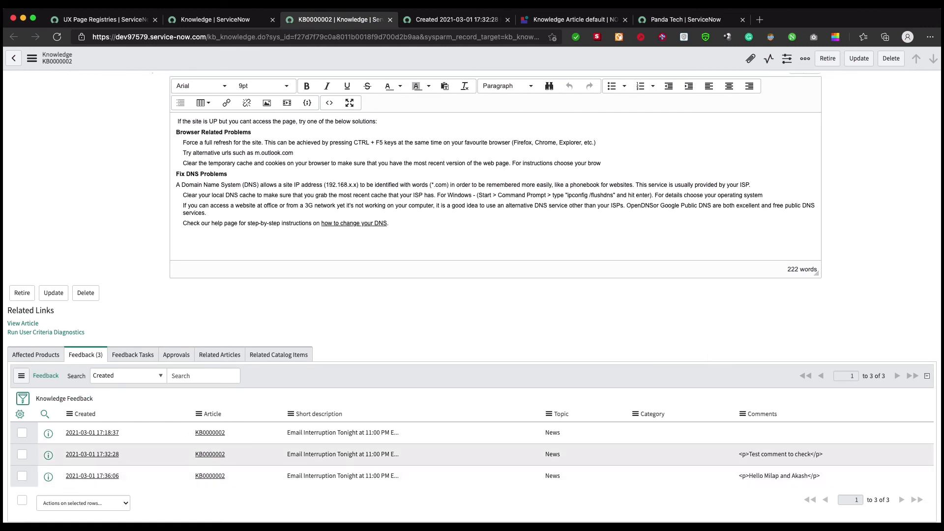
Refresh the portal article to show 'Hello Milap and Akash' above the earlier test comment.
click(690, 20)
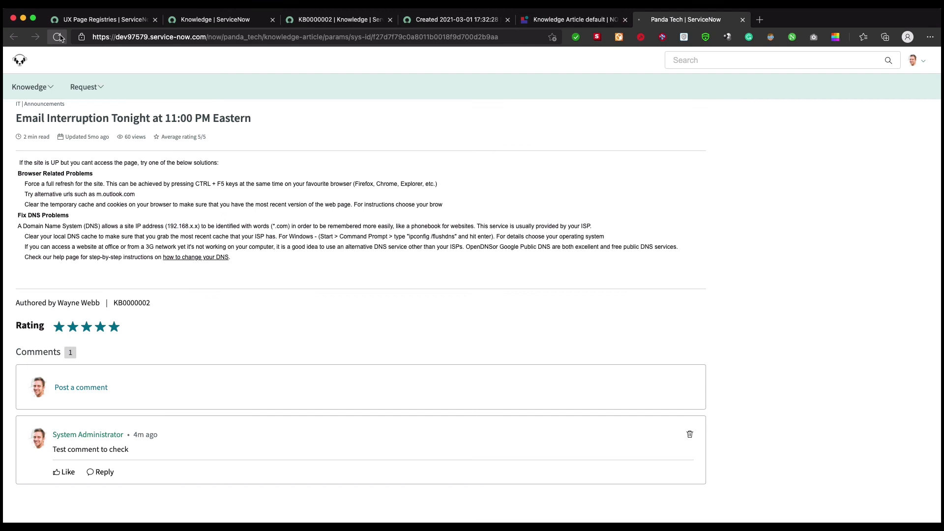
click(57, 37)
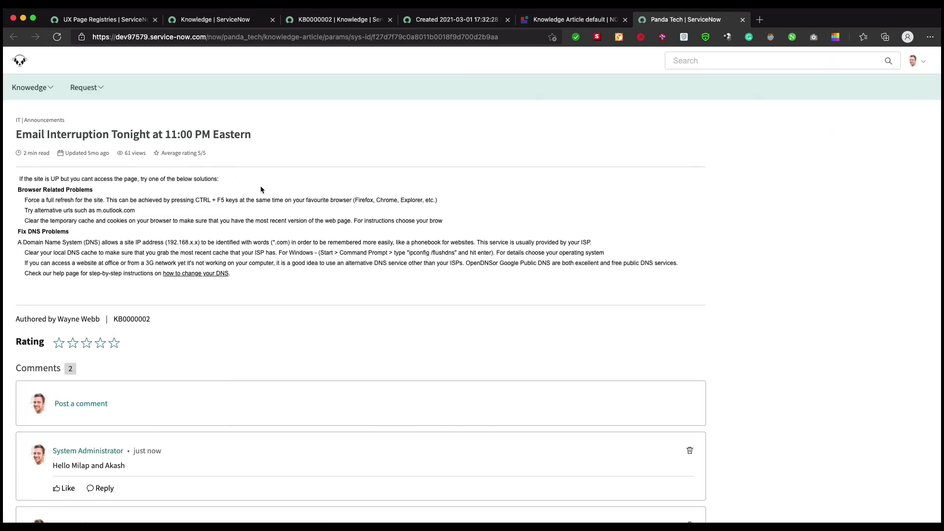
scroll(down, 3)
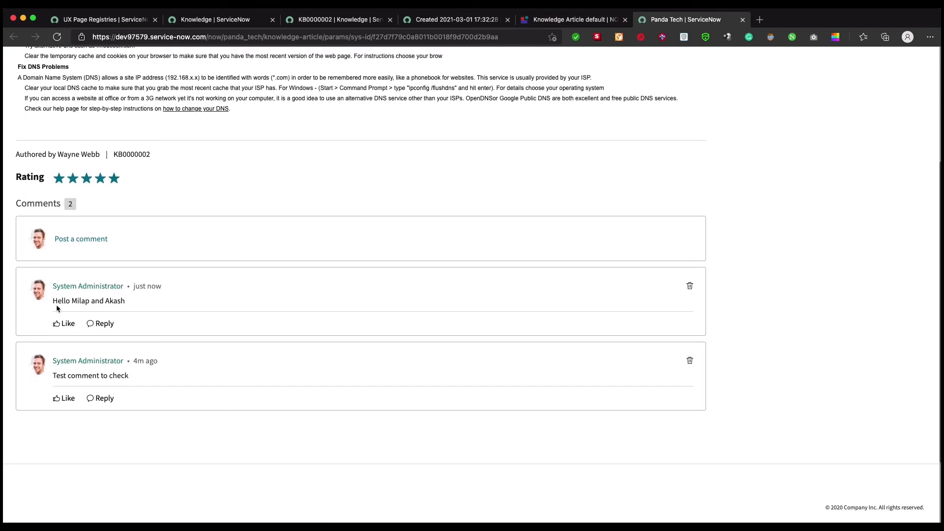
mouse_move(86, 350)
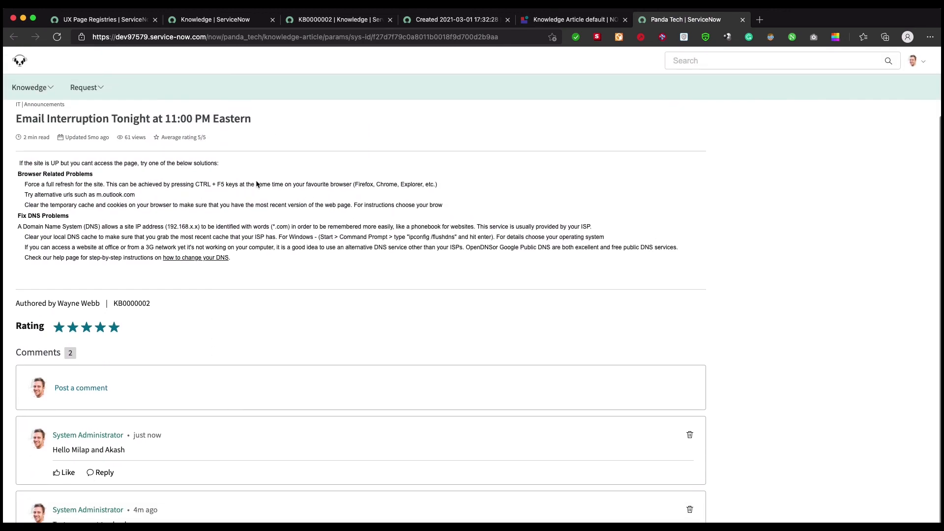
scroll(down, 3)
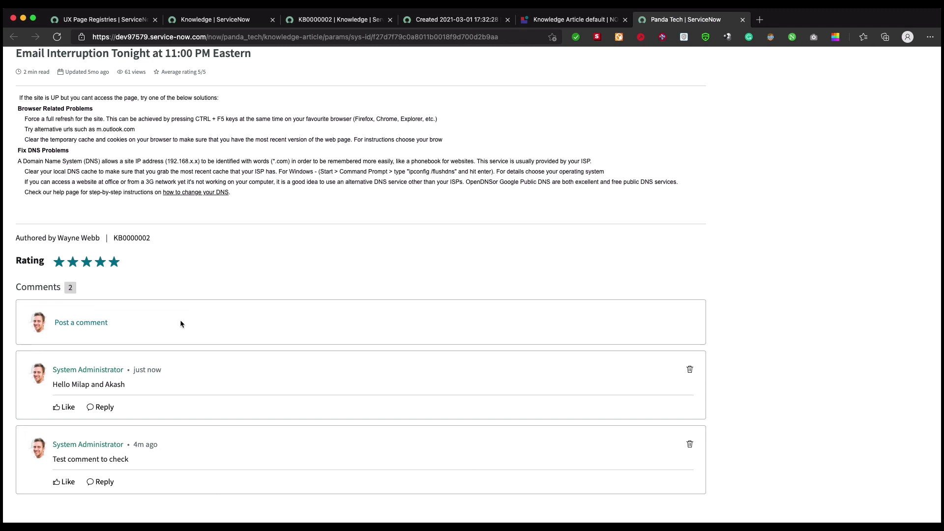
mouse_move(125, 332)
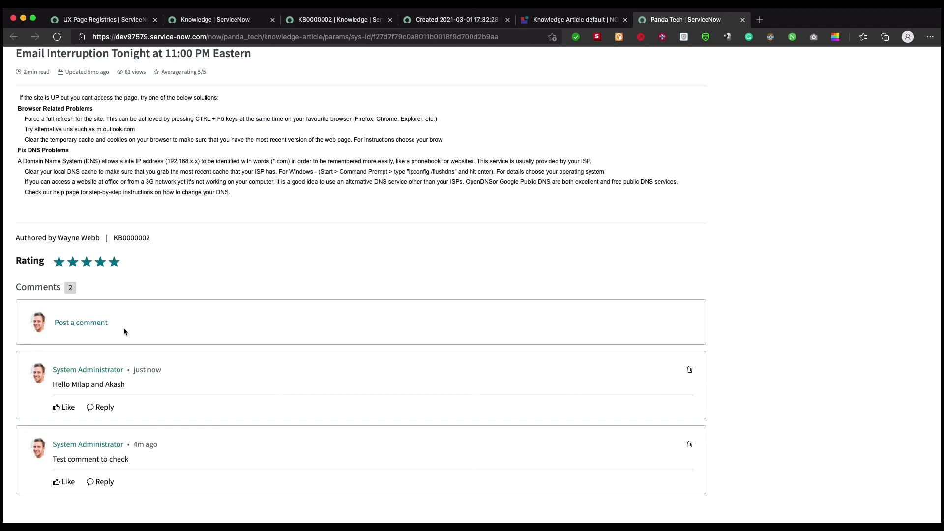
mouse_move(377, 237)
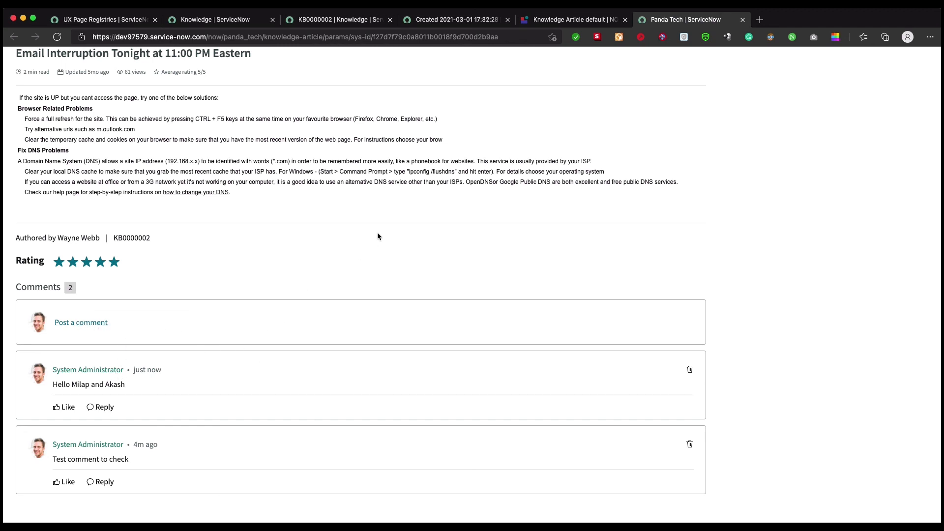
mouse_move(361, 223)
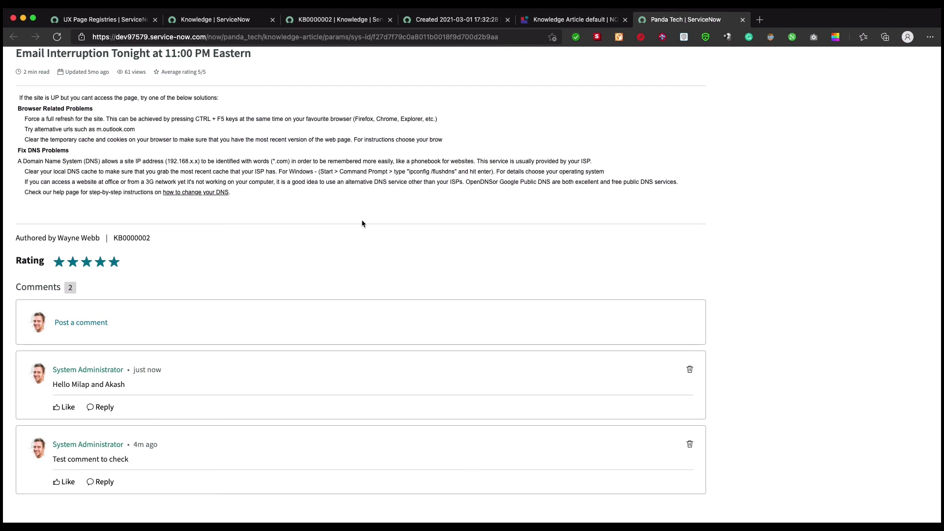